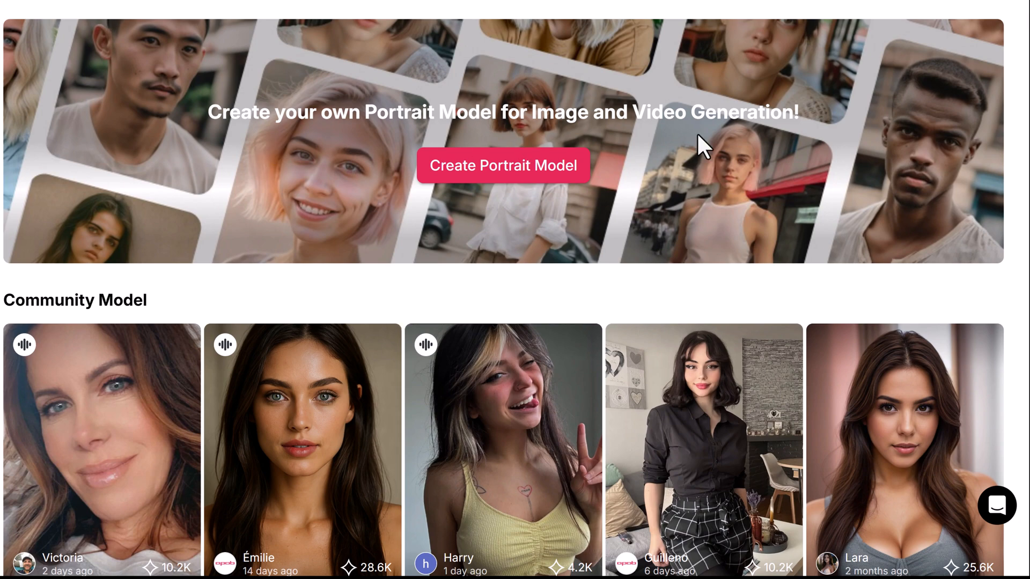
- Scroll through the apob.ai landing page's feature sections and generation modes
scroll("down", 3)
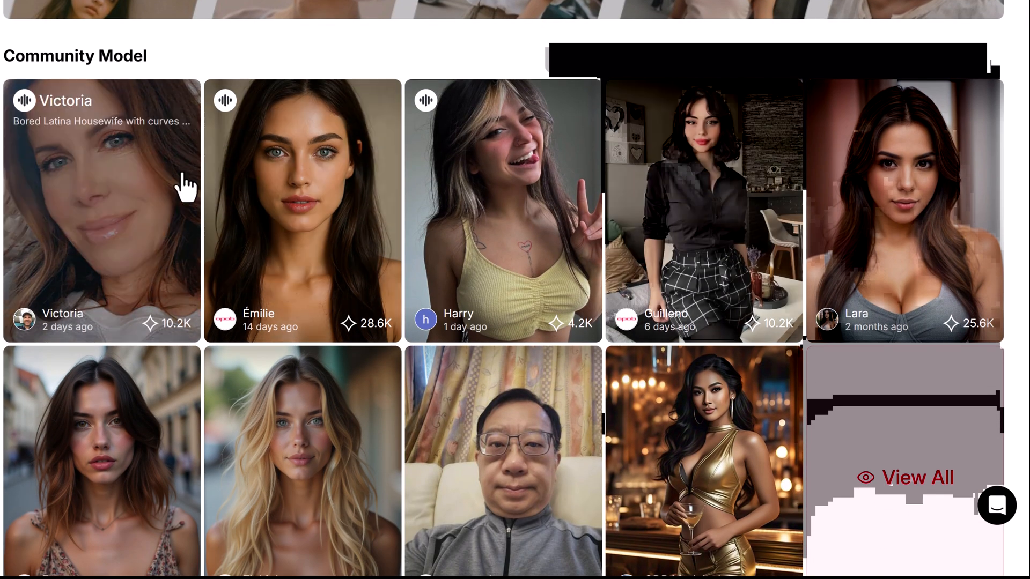
scroll("down", 3)
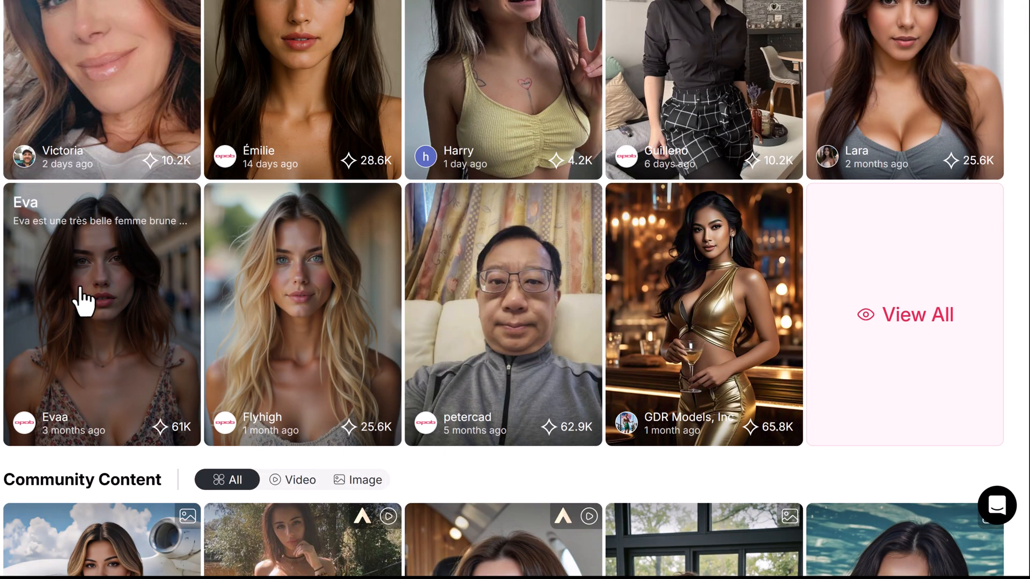
scroll("down", 3)
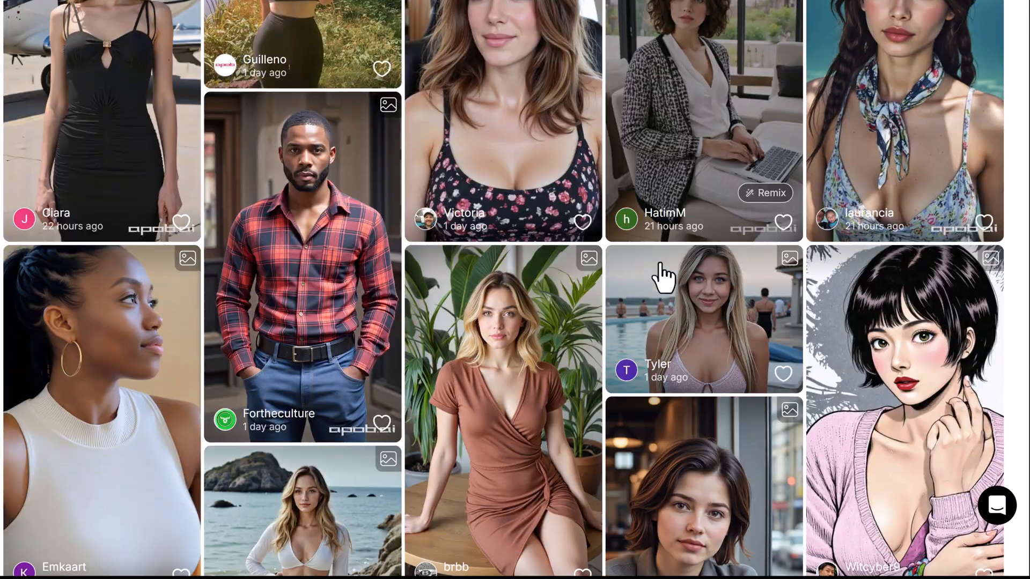
scroll("down", 3)
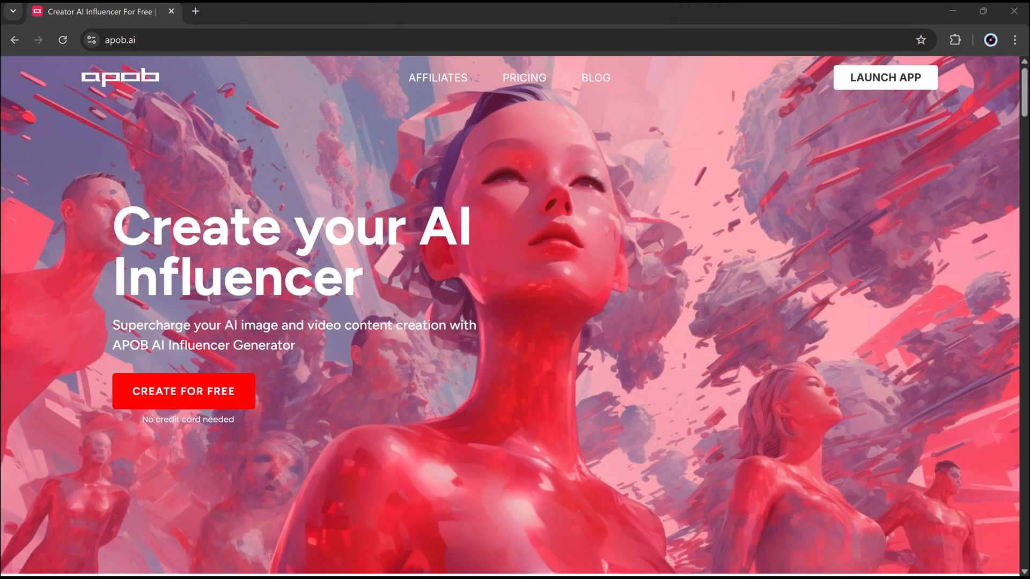
mouse_move(126, 163)
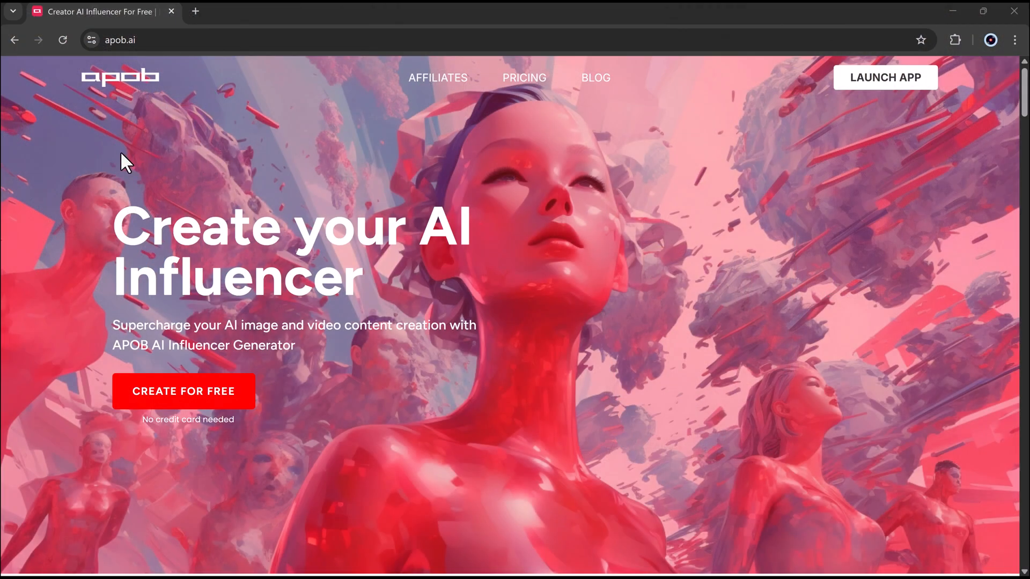
mouse_move(433, 178)
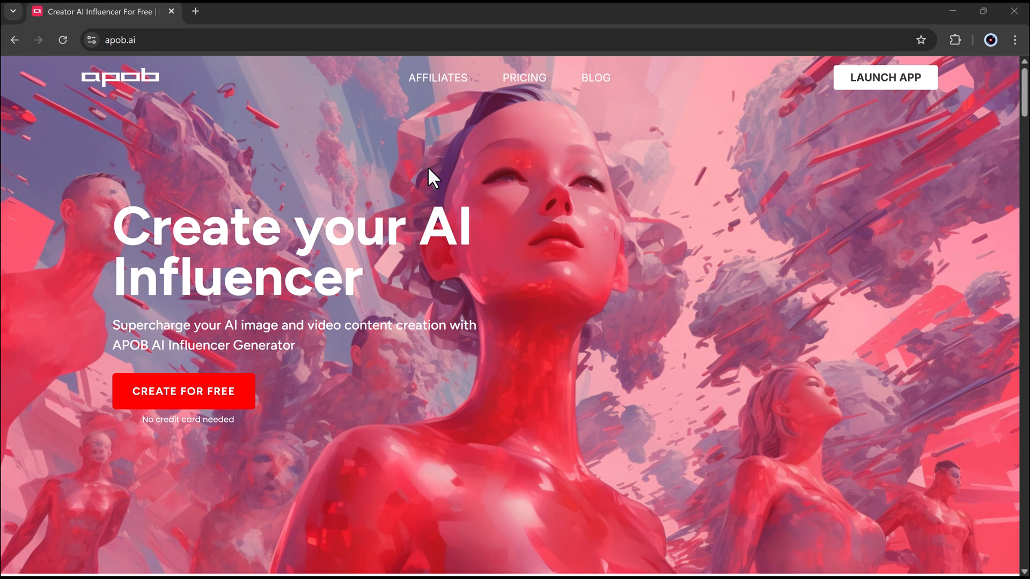
mouse_move(281, 405)
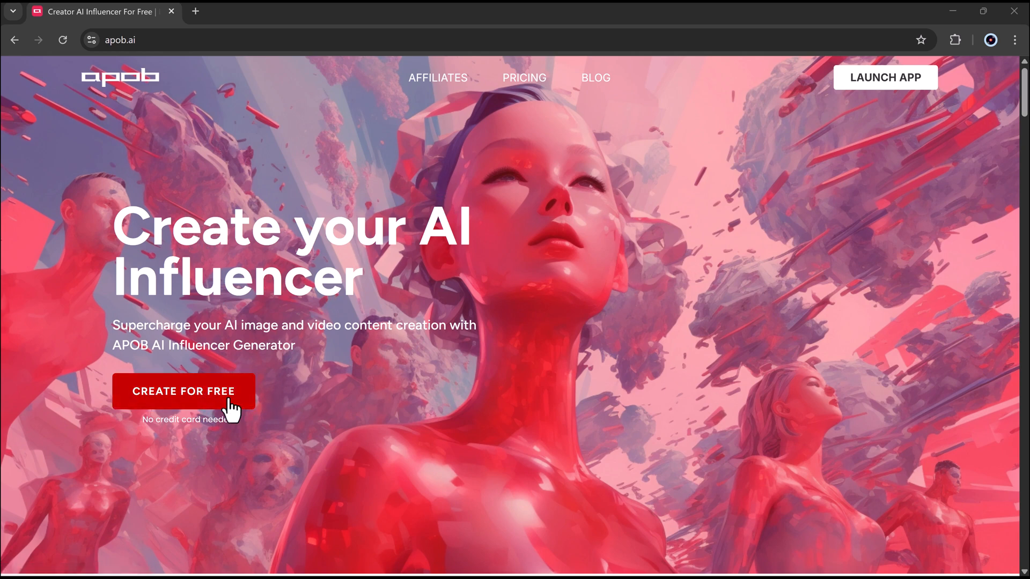
scroll("down", 3)
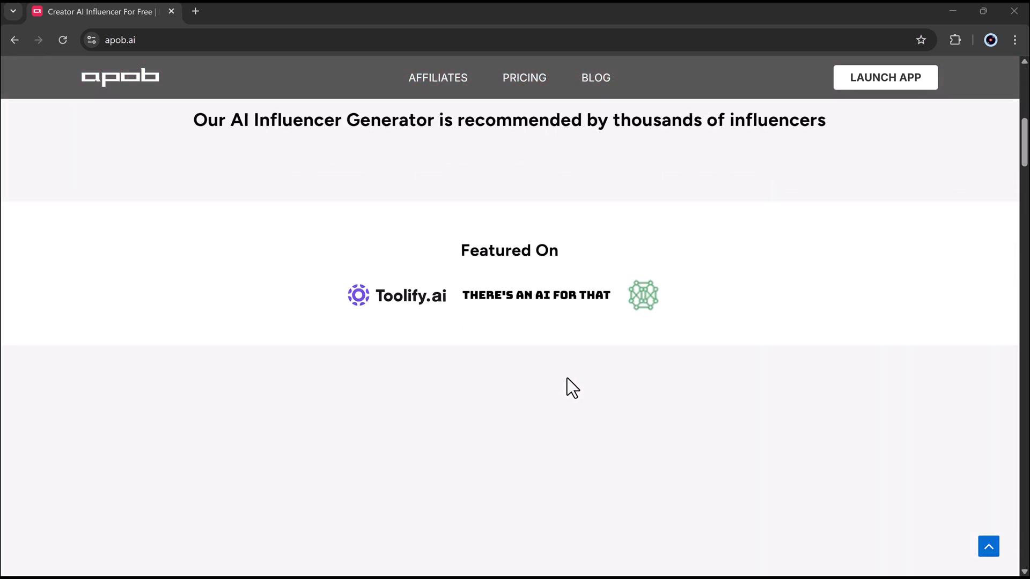
scroll("down", 3)
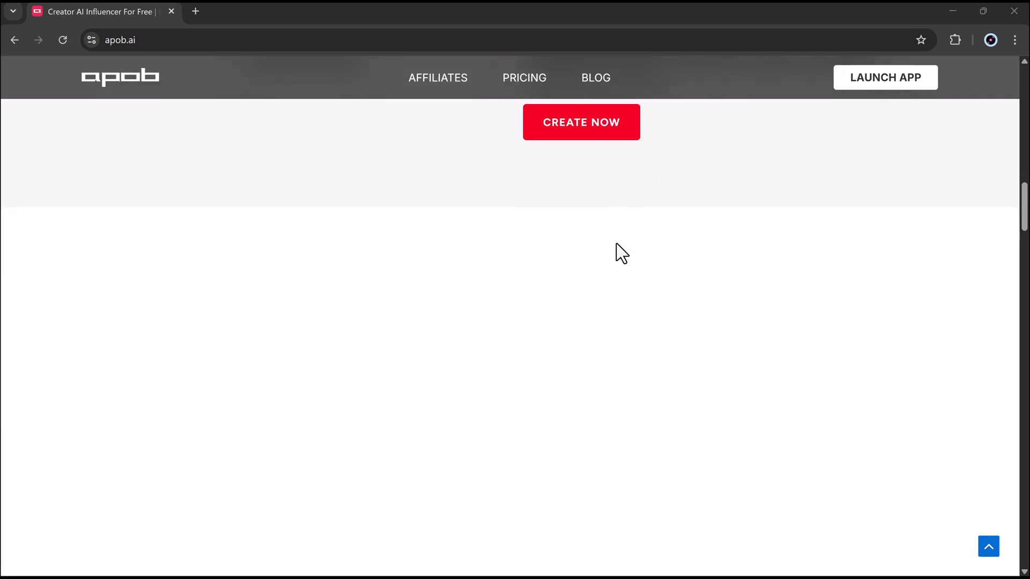
scroll("down", 3)
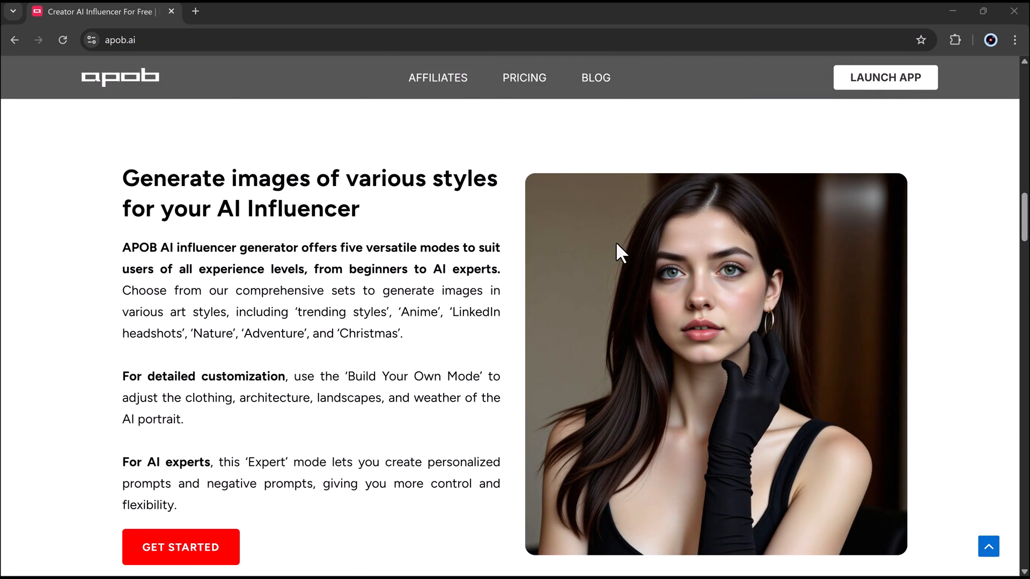
scroll("down", 3)
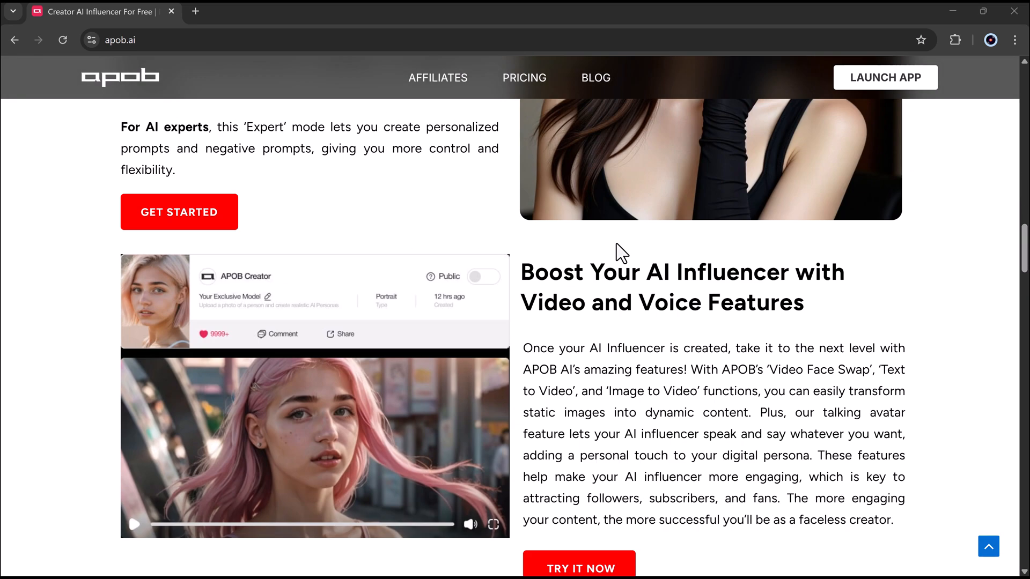
scroll("down", 3)
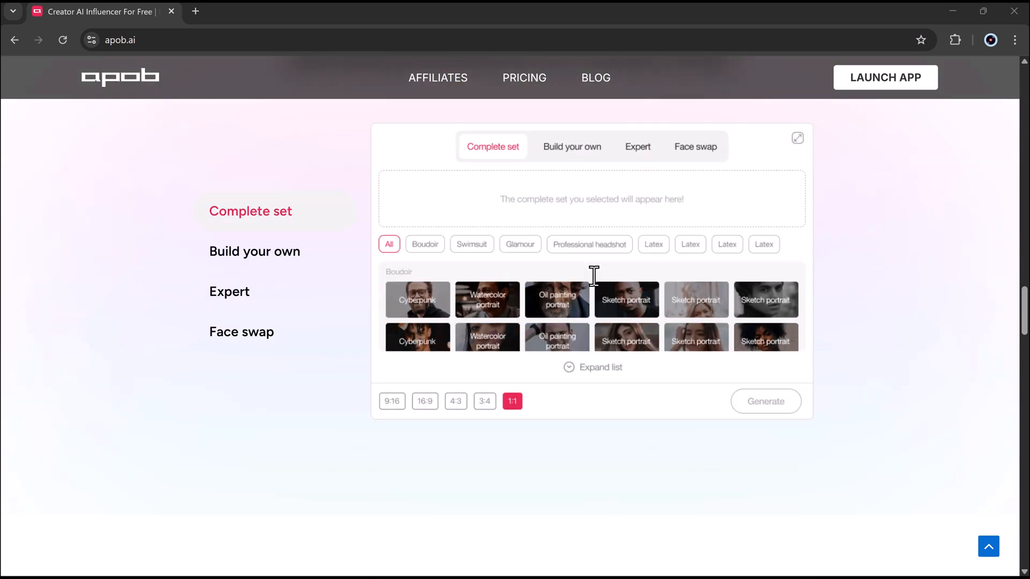
- Preview the Face swap demo, scroll the gallery and reviews, and launch the app with Create for Free
left_click(571, 147)
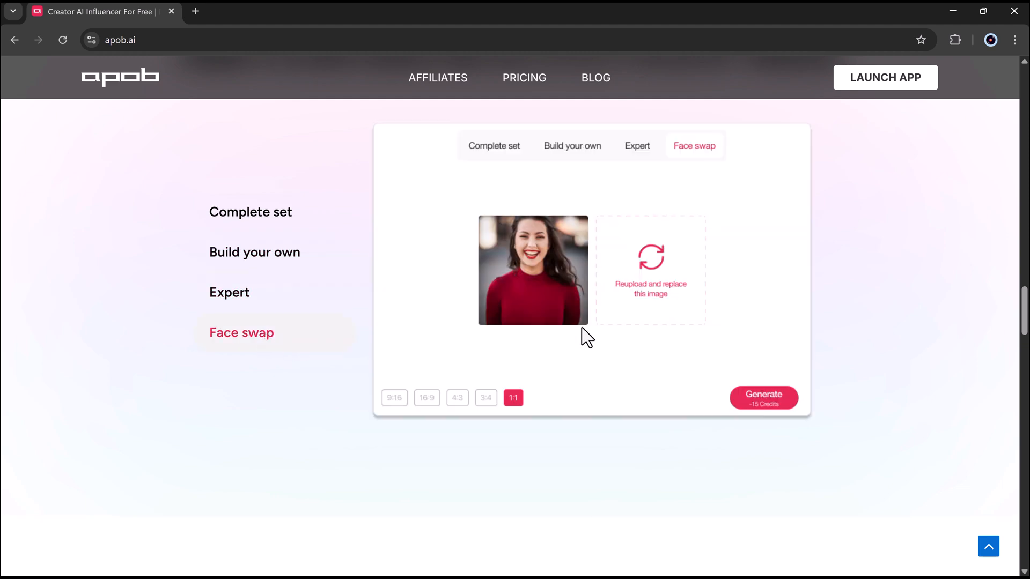
scroll("down", 3)
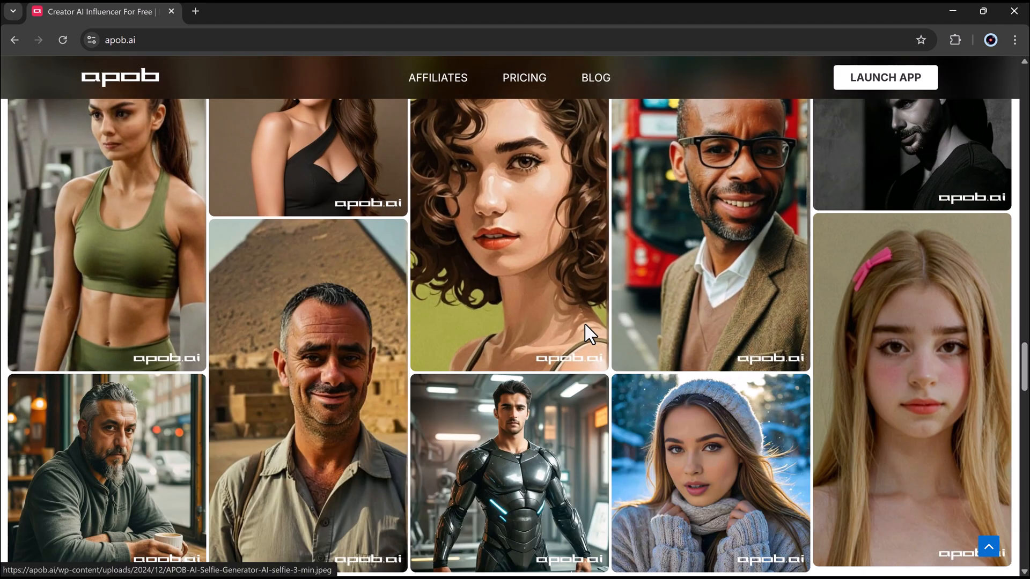
scroll("down", 3)
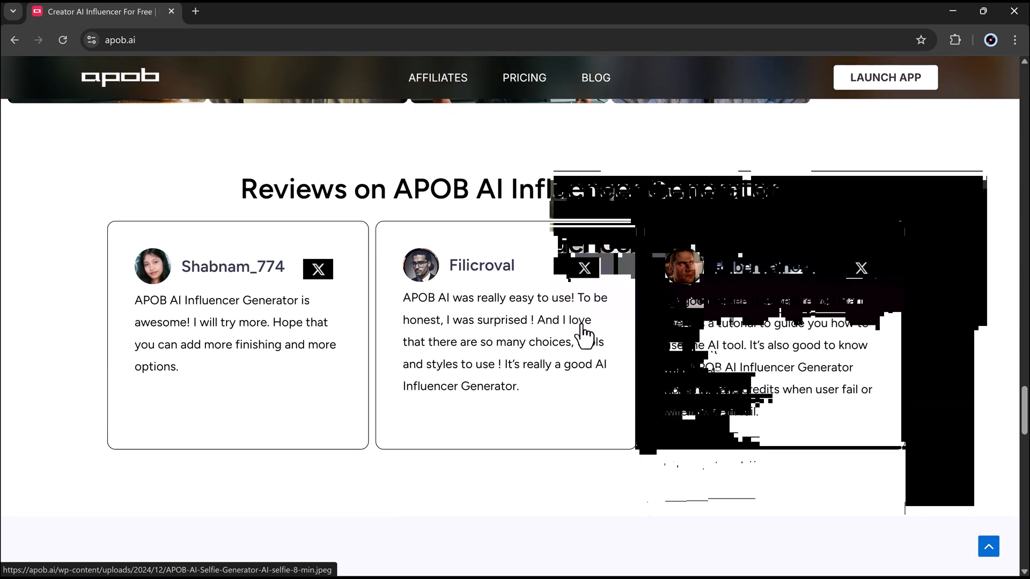
left_click(884, 77)
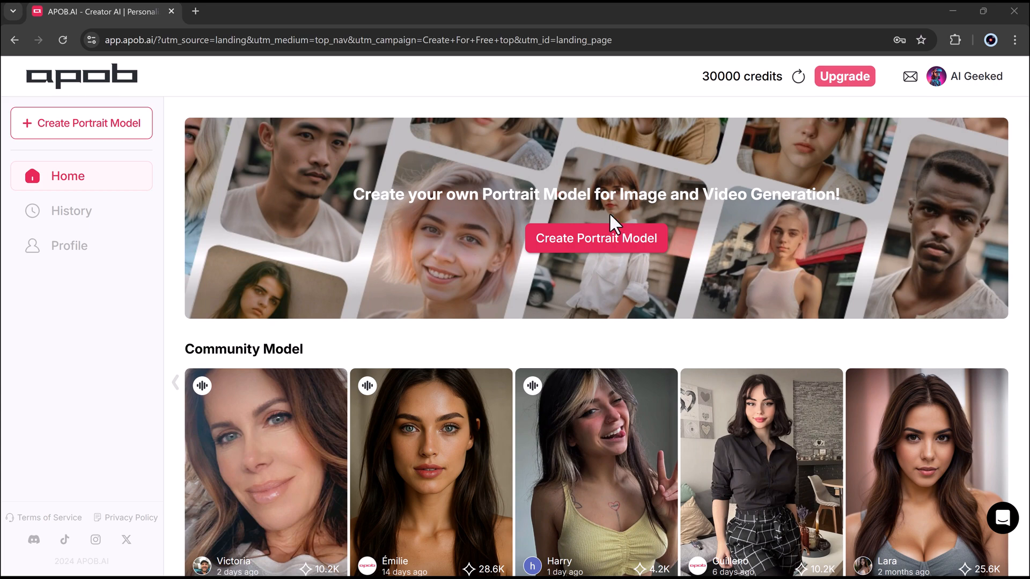
- Browse the dashboard's community models and content feed, then start Create Portrait Model
scroll("down", 3)
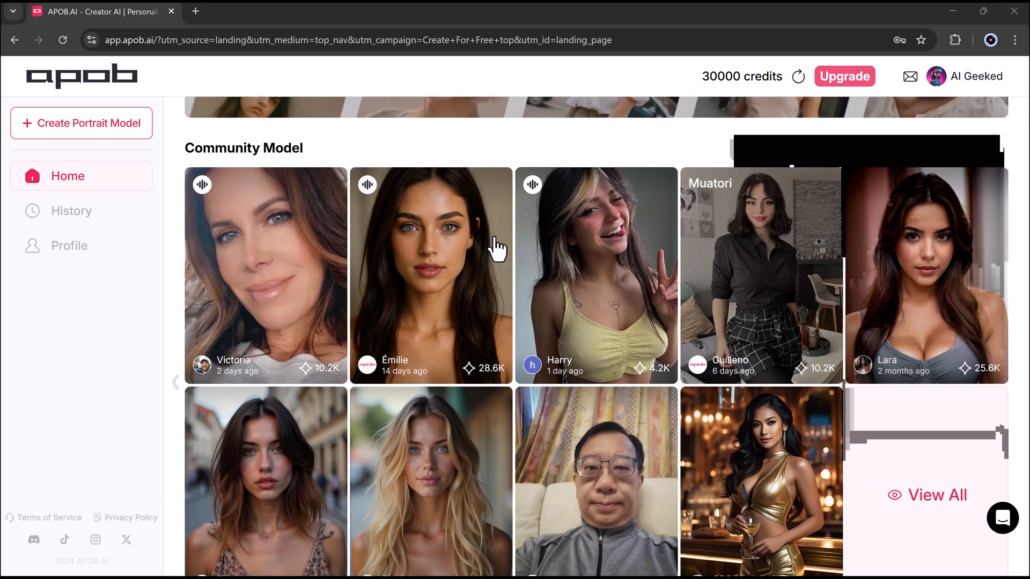
scroll("down", 3)
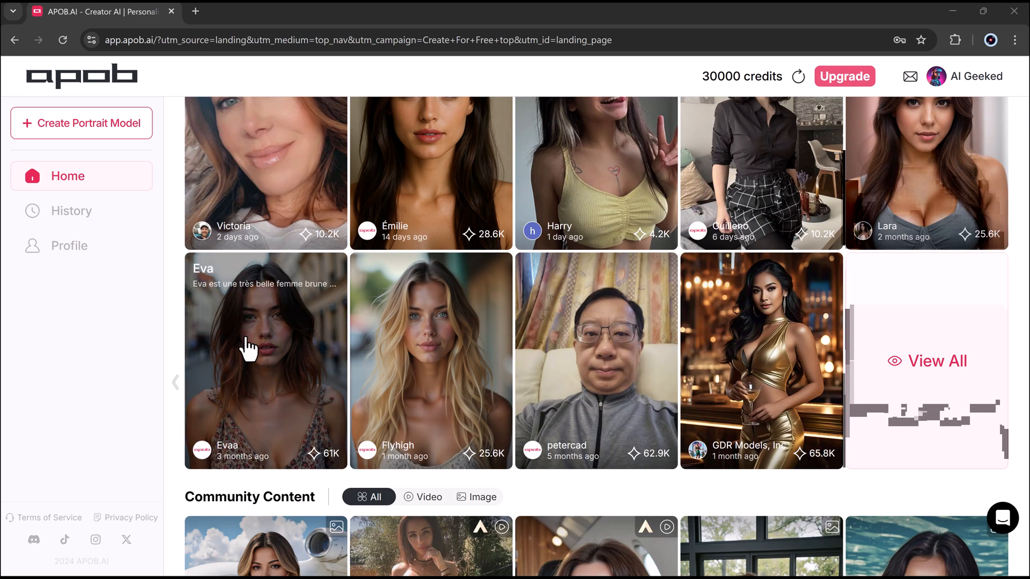
scroll("down", 3)
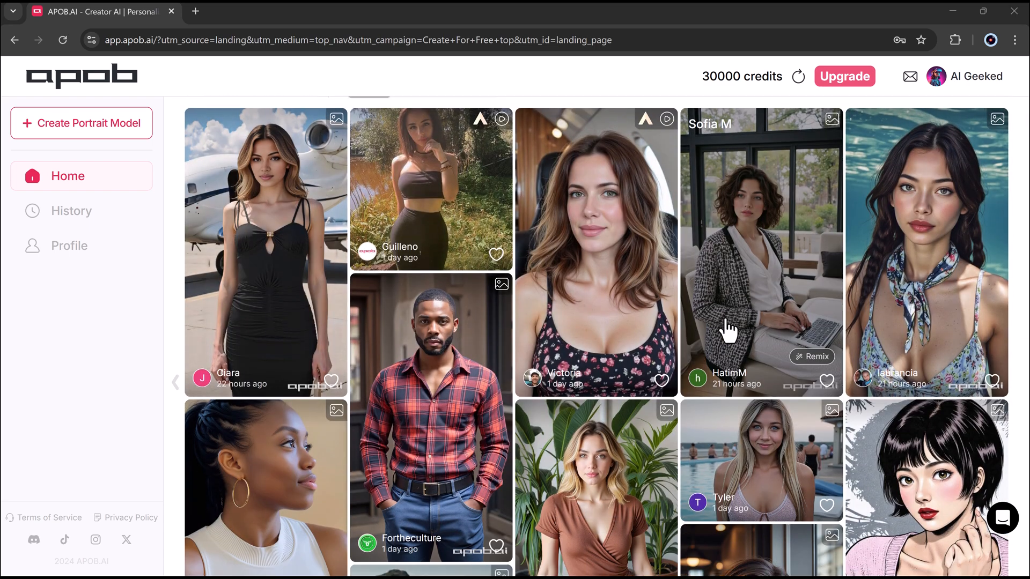
scroll("down", 3)
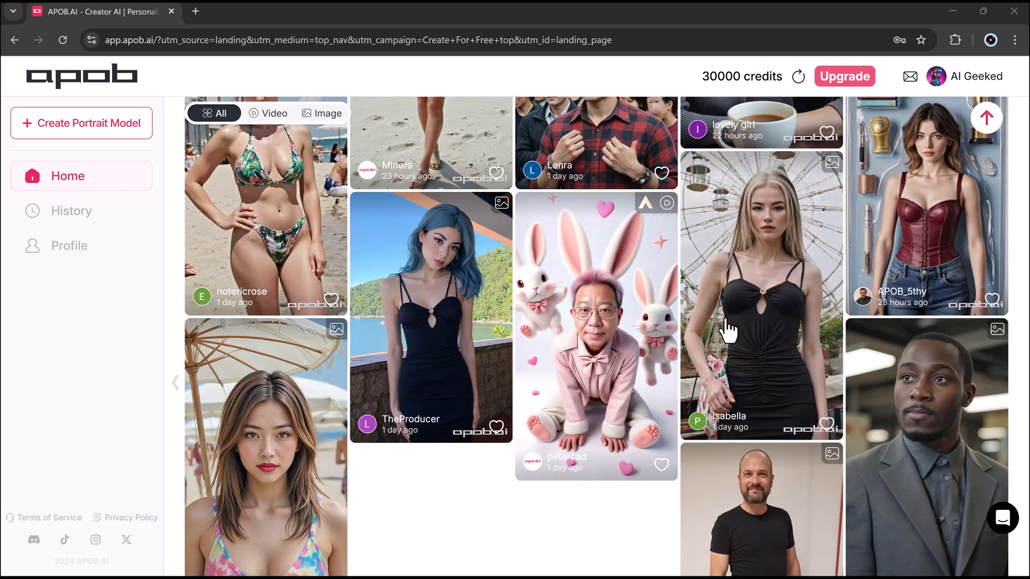
scroll("down", 3)
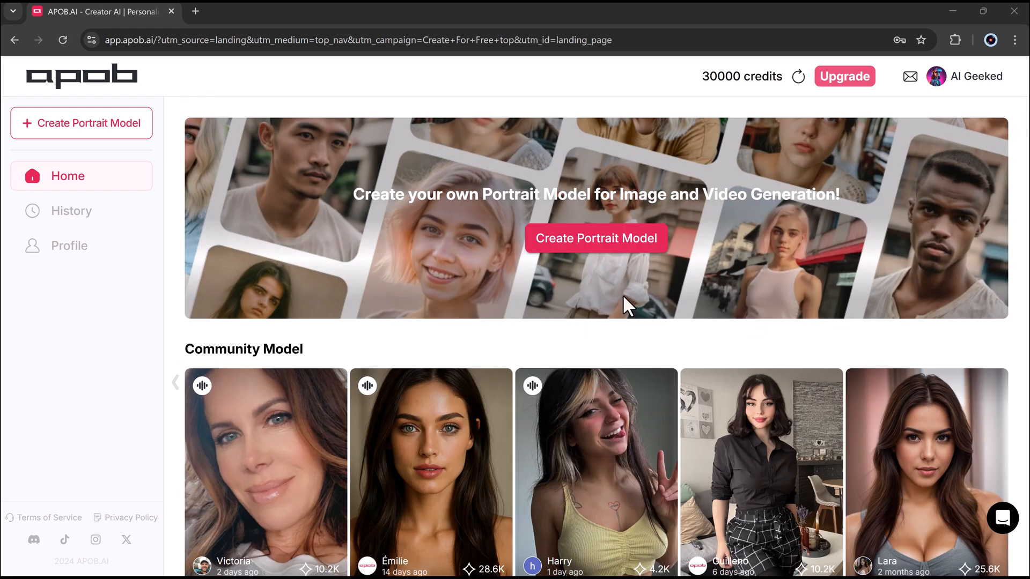
mouse_move(618, 344)
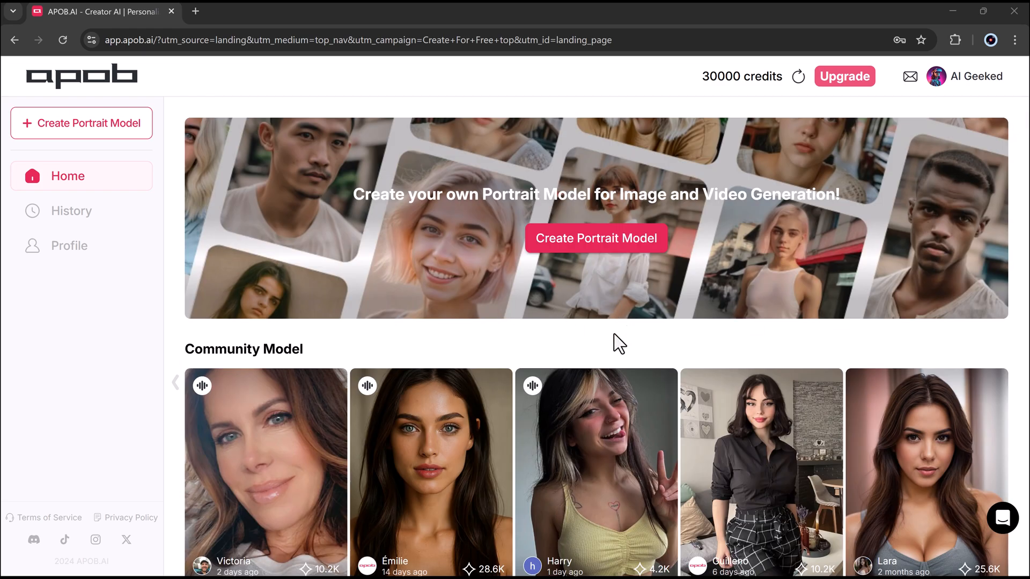
left_click(595, 237)
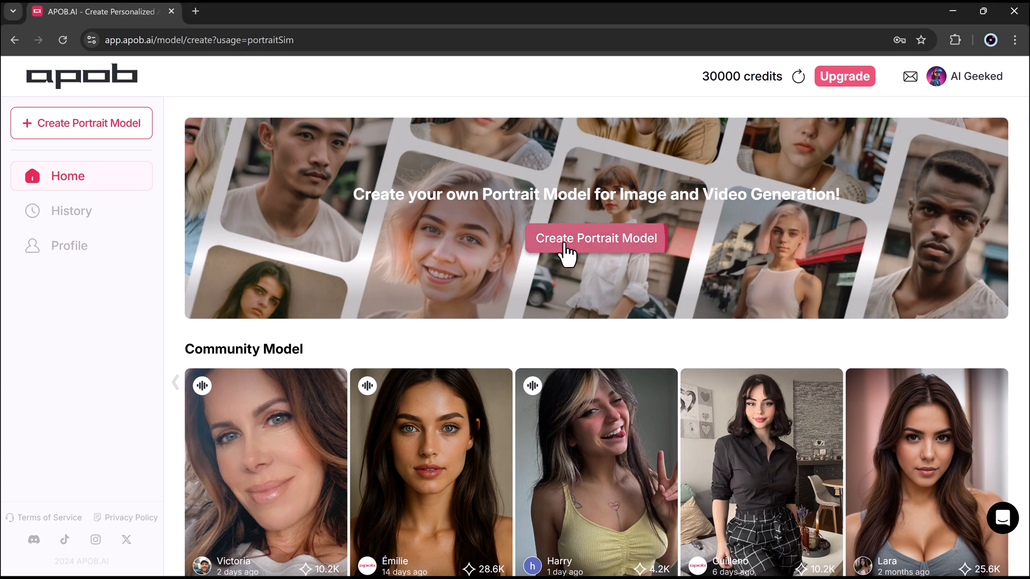
- Load the Create Model: Portrait page with its upload and AI influencer generator options
left_click(595, 237)
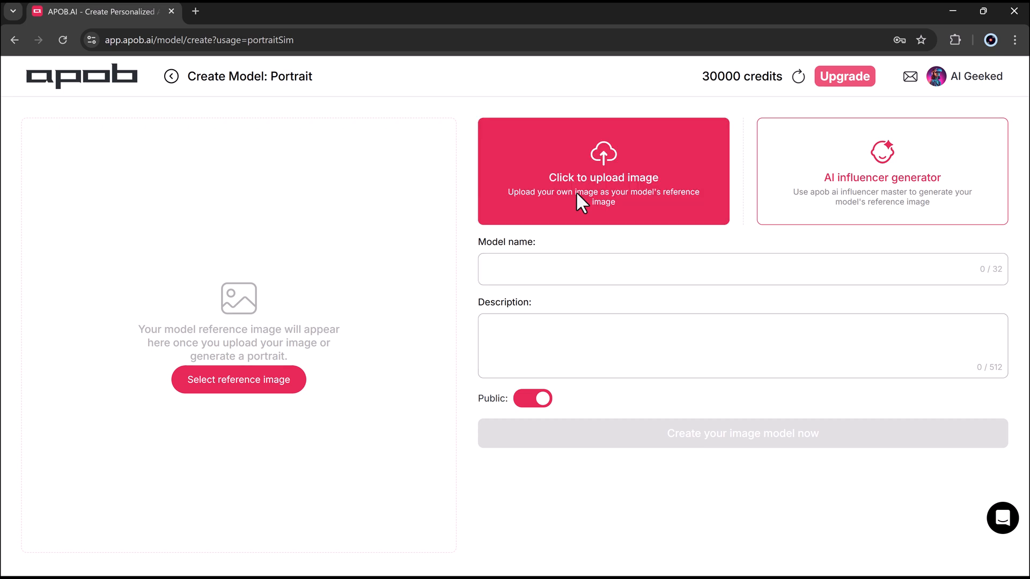
left_click(882, 170)
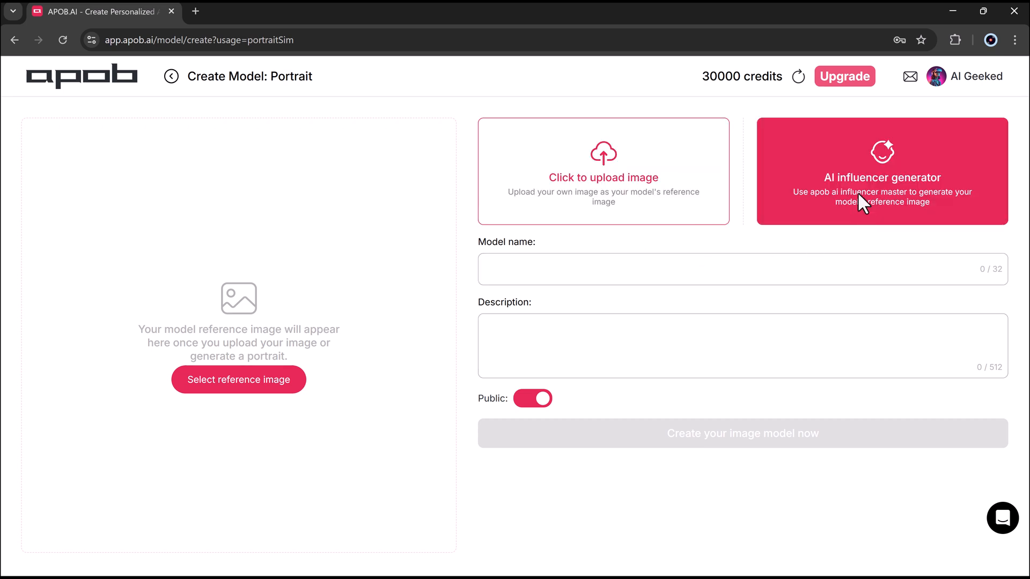
mouse_move(844, 227)
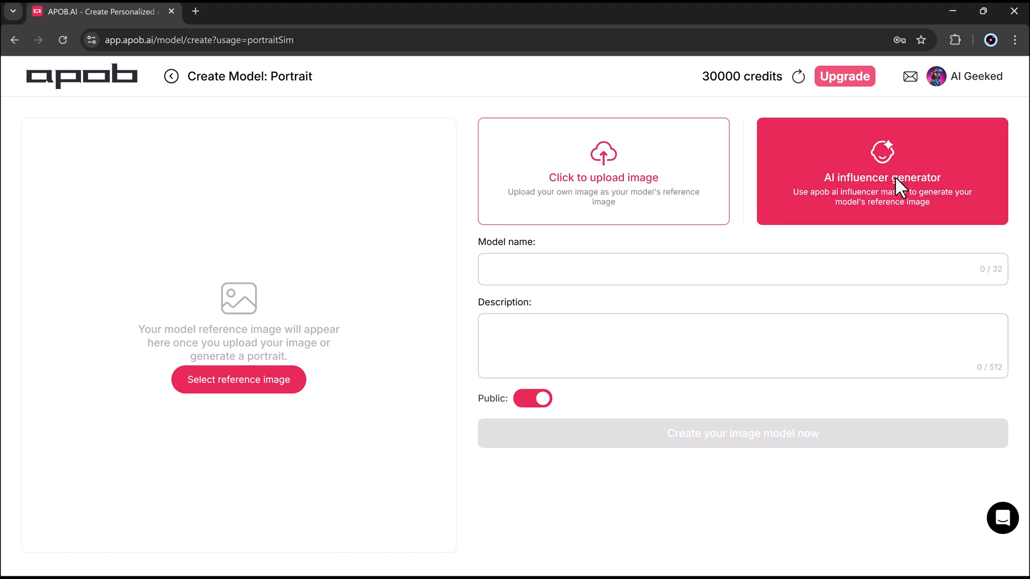
- Configure the influencer generator: man, age 35, blue eyes, chocolate bob, oval face, beard
left_click(882, 171)
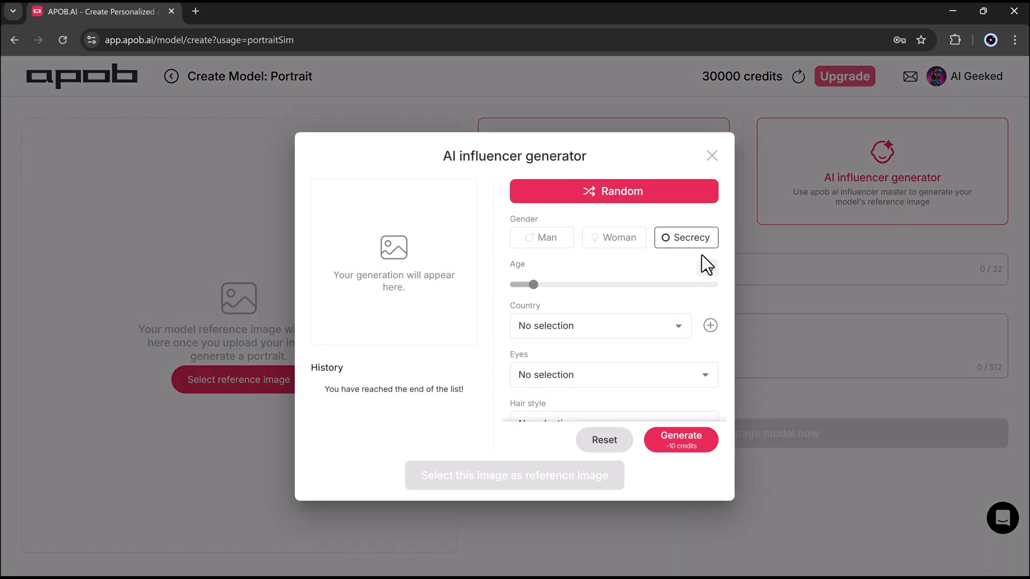
left_click(541, 238)
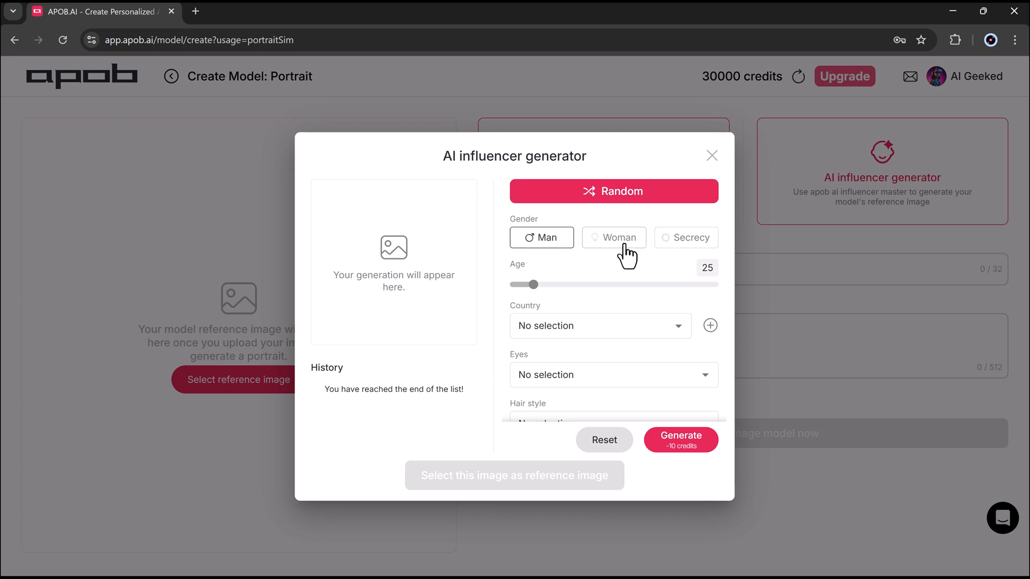
left_click(613, 237)
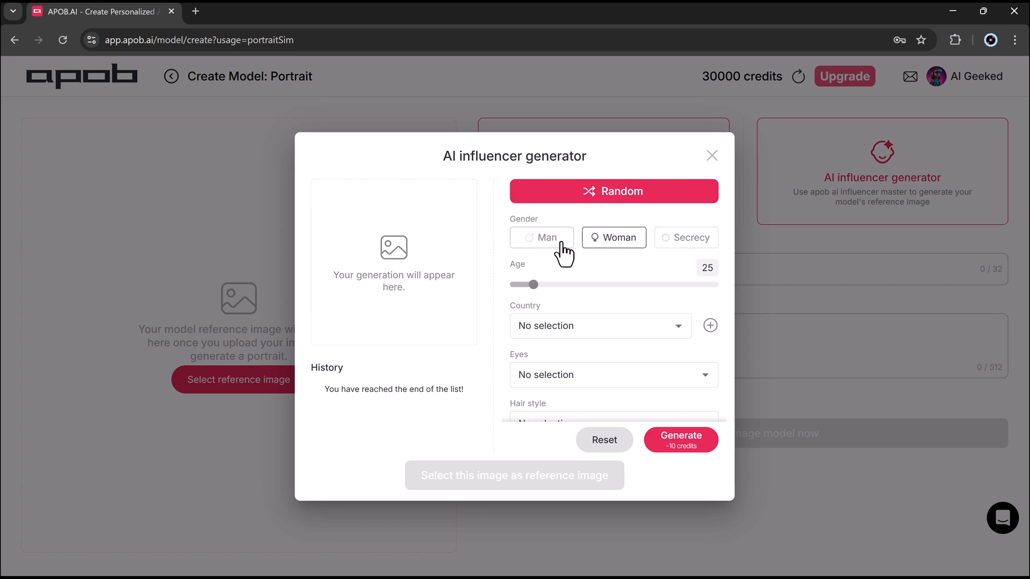
left_click(541, 237)
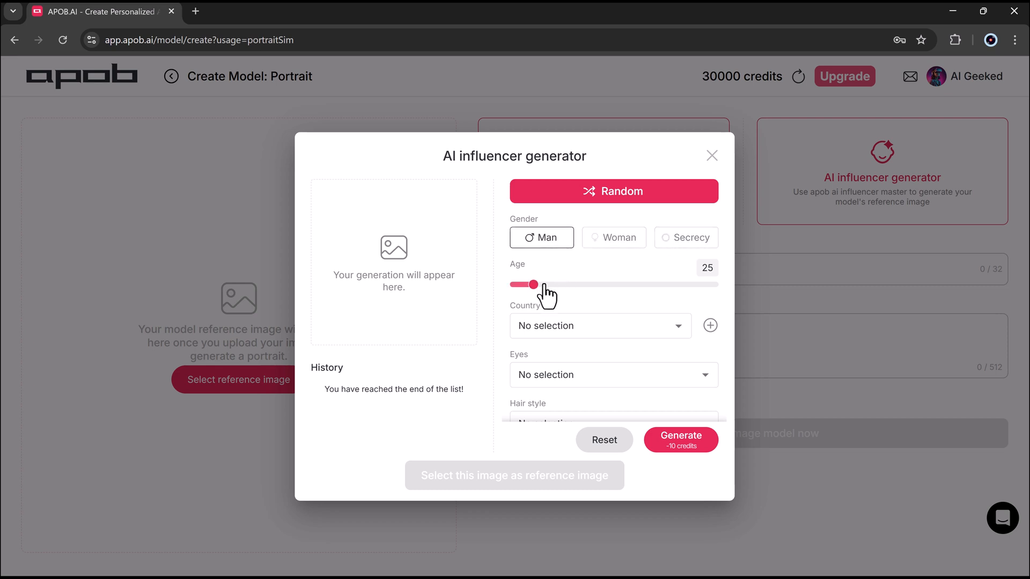
left_click_drag(532, 284, 561, 284)
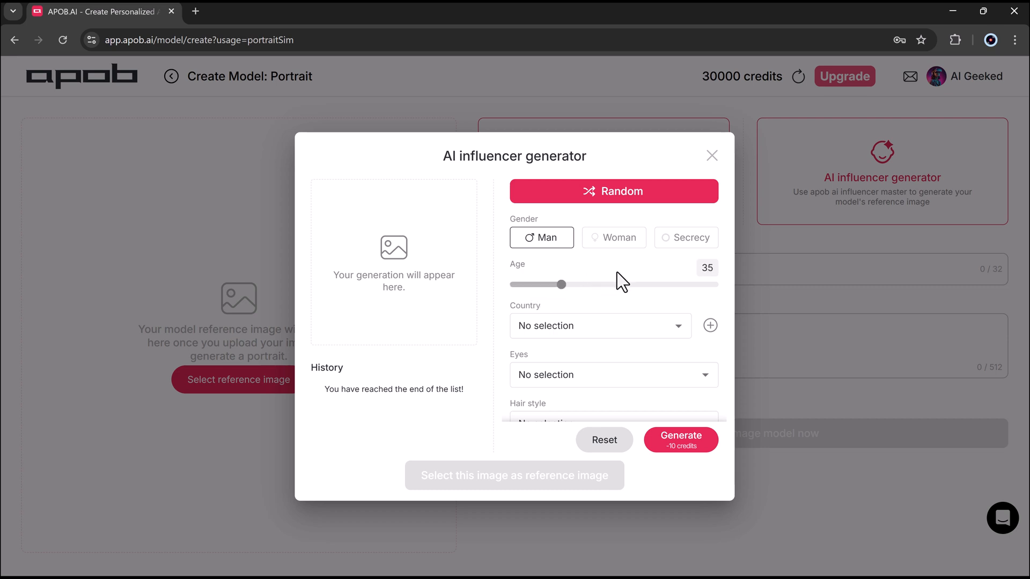
left_click(599, 326)
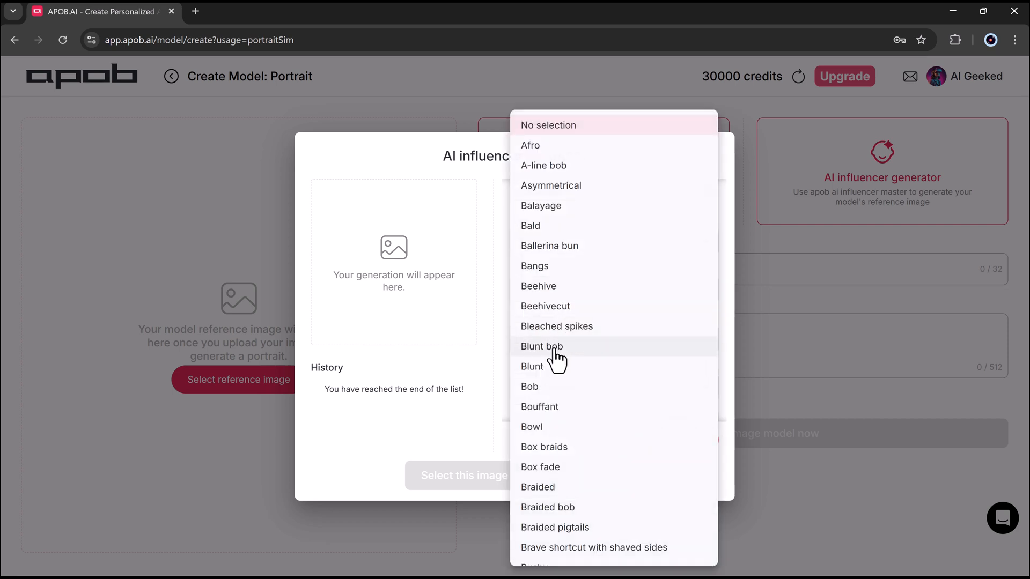
left_click(529, 386)
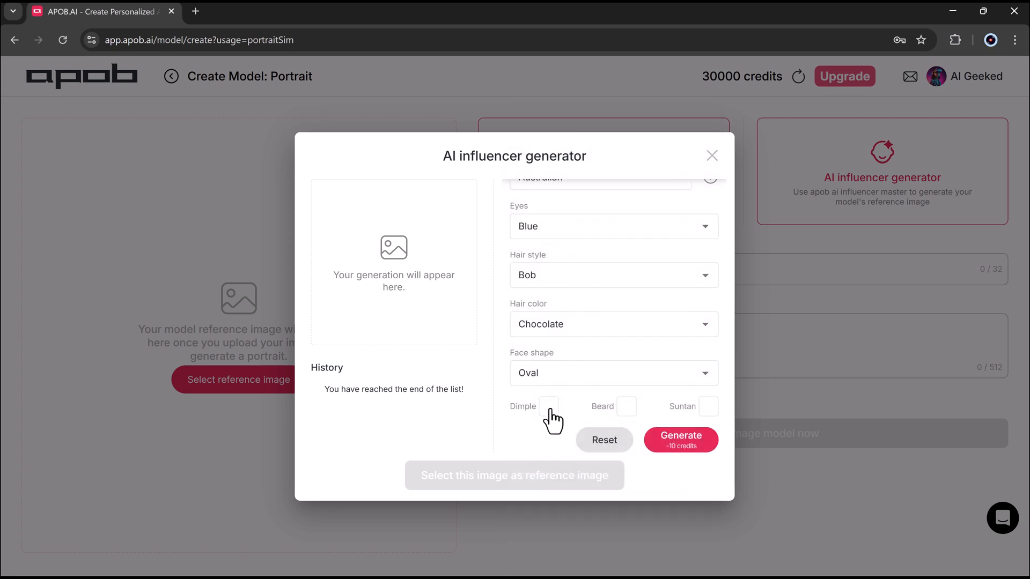
left_click(626, 406)
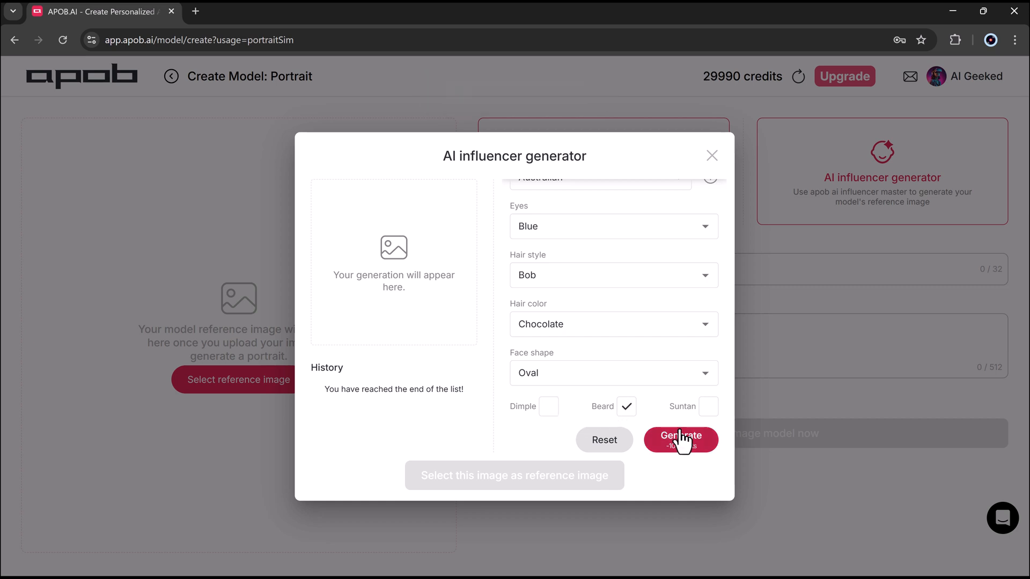
- Generate the bearded man's portrait, download it, and close the preview and generator
left_click(681, 439)
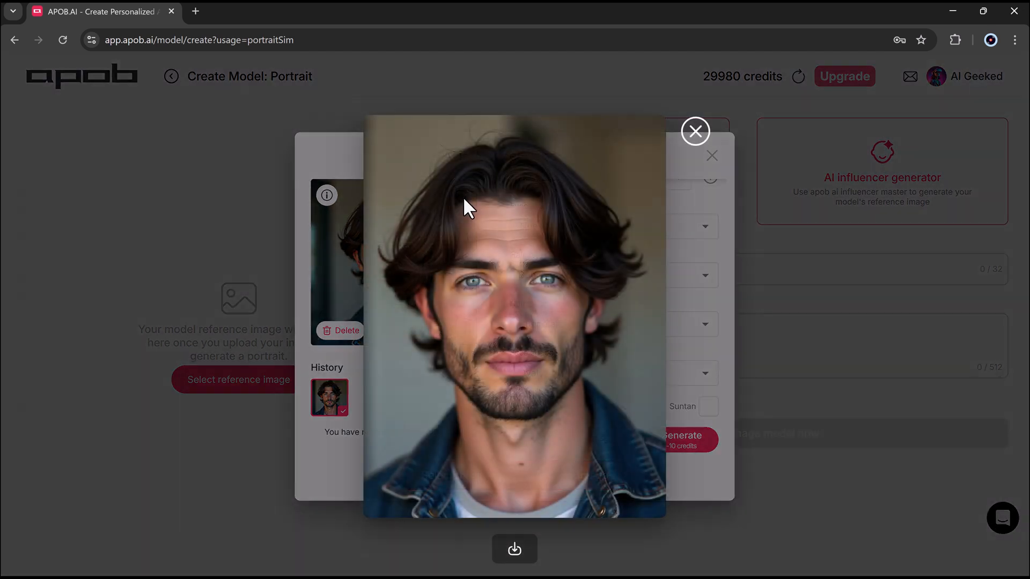
mouse_move(539, 310)
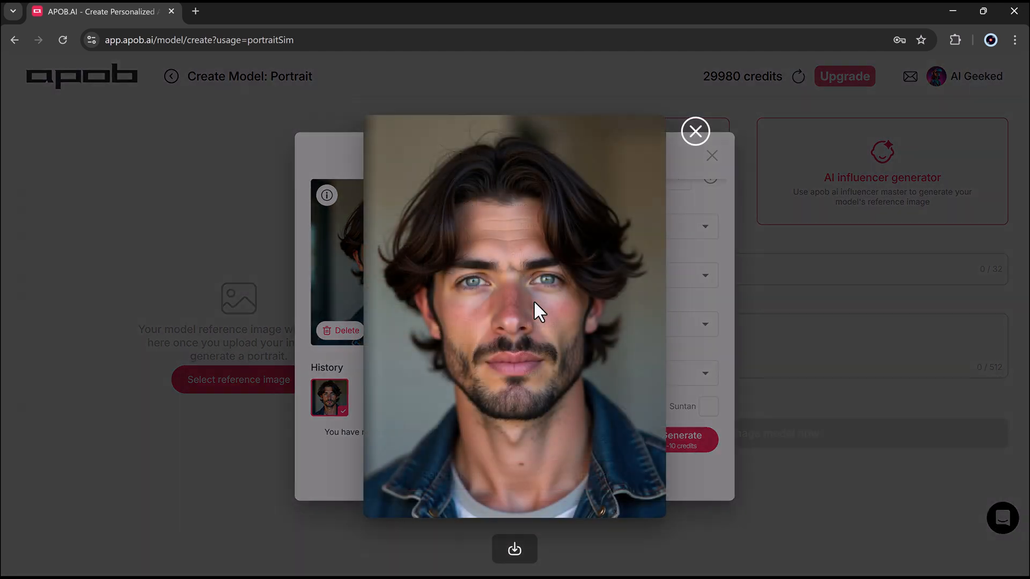
mouse_move(515, 549)
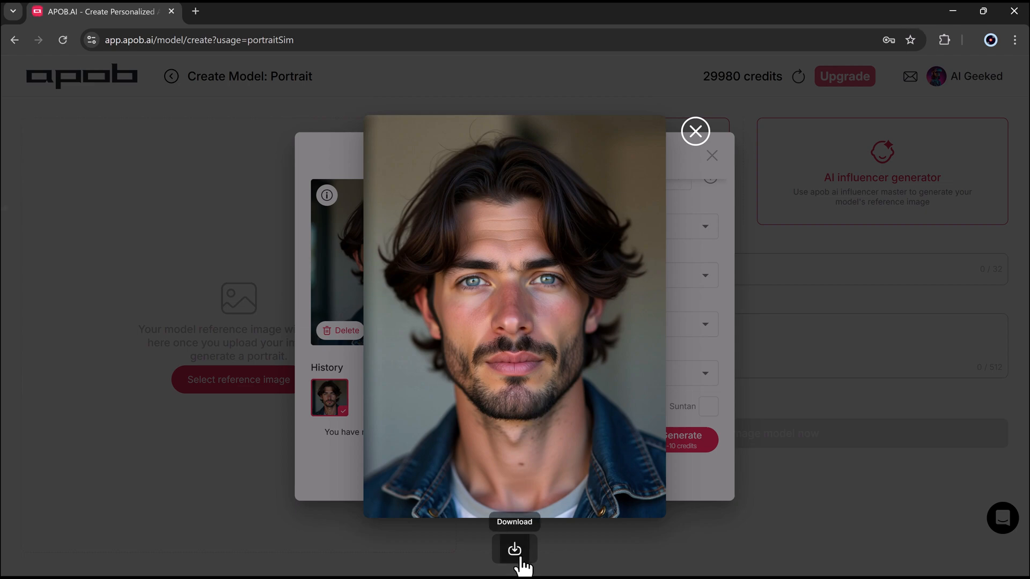
left_click(515, 550)
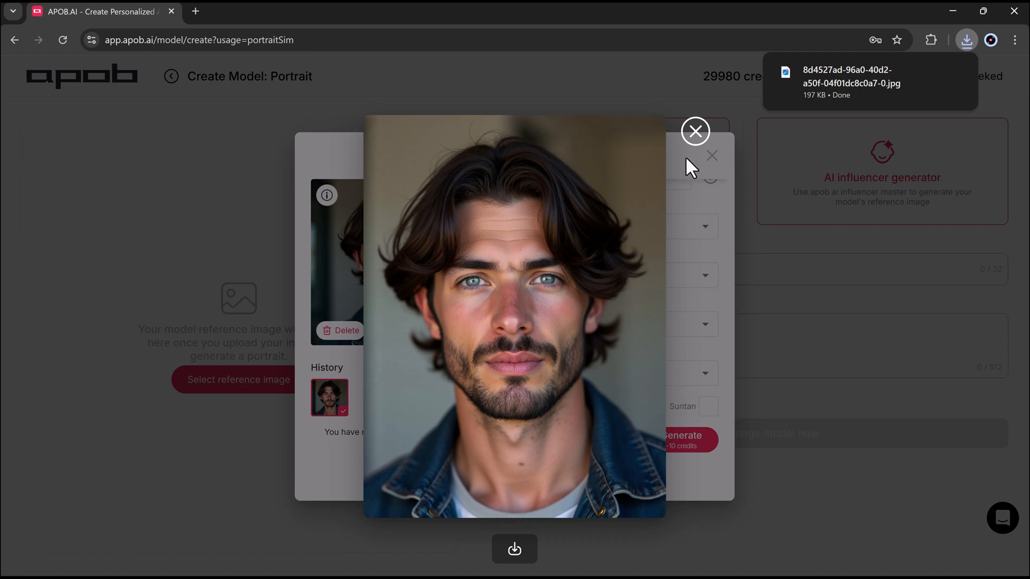
left_click(695, 132)
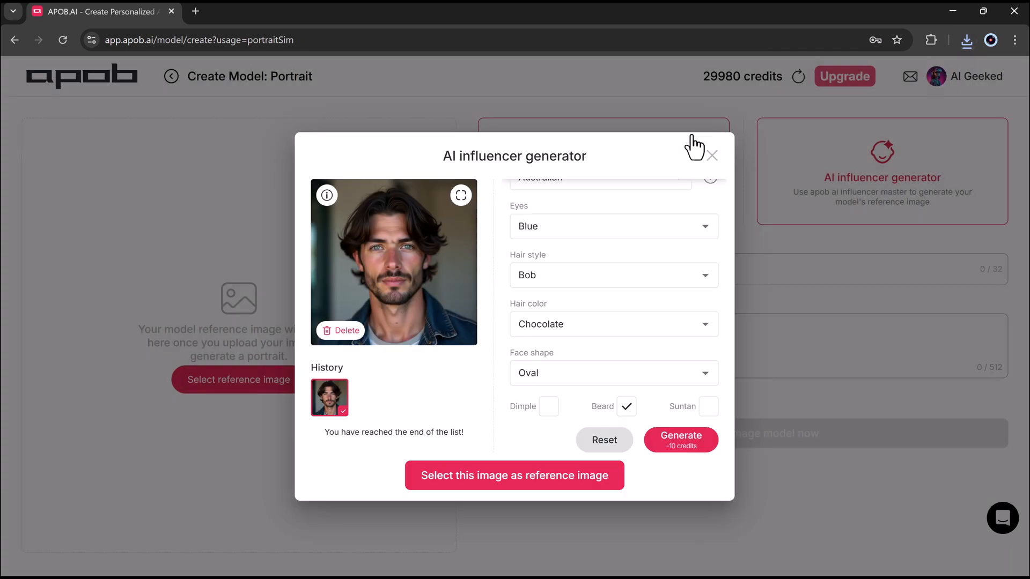
left_click(712, 156)
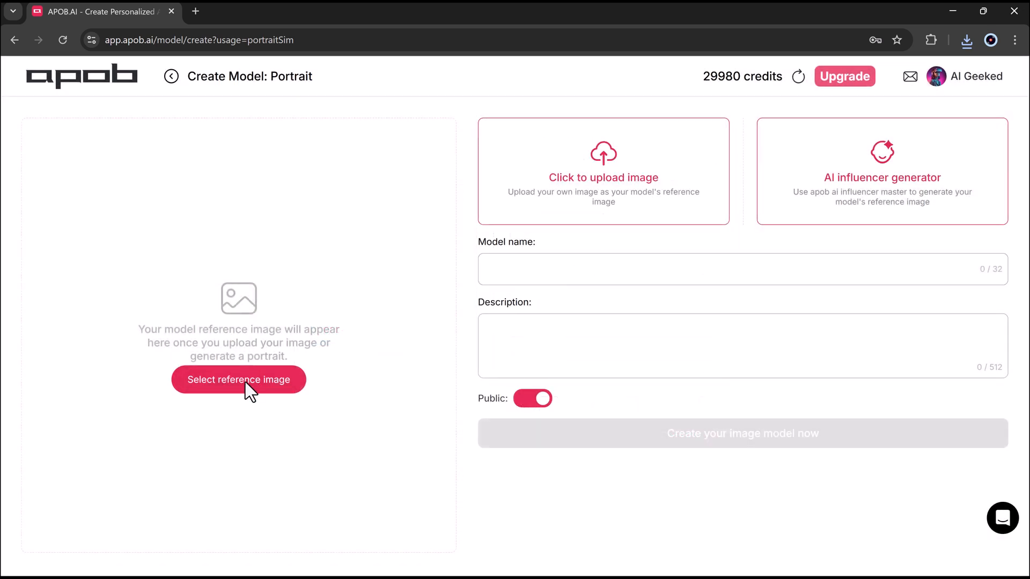
- Upload the curly-haired woman's photo, name the model 'Gwen', make it private, and create it
left_click(239, 379)
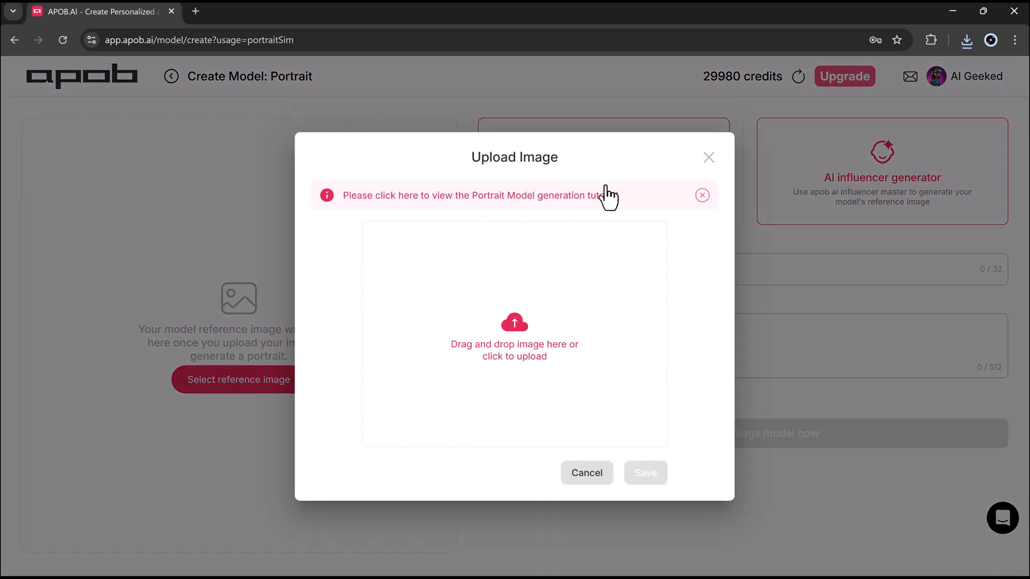
mouse_move(540, 339)
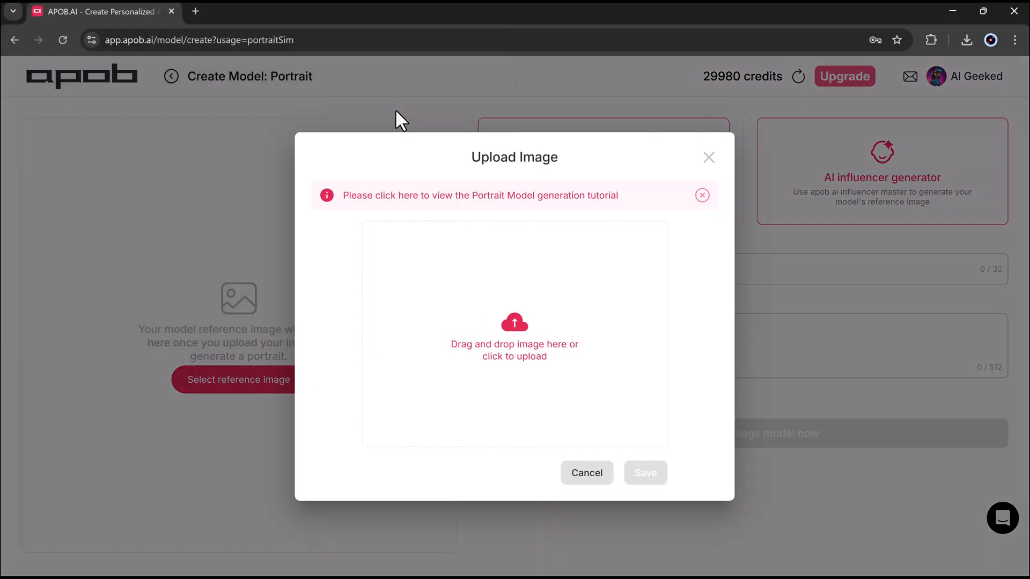
left_click(515, 333)
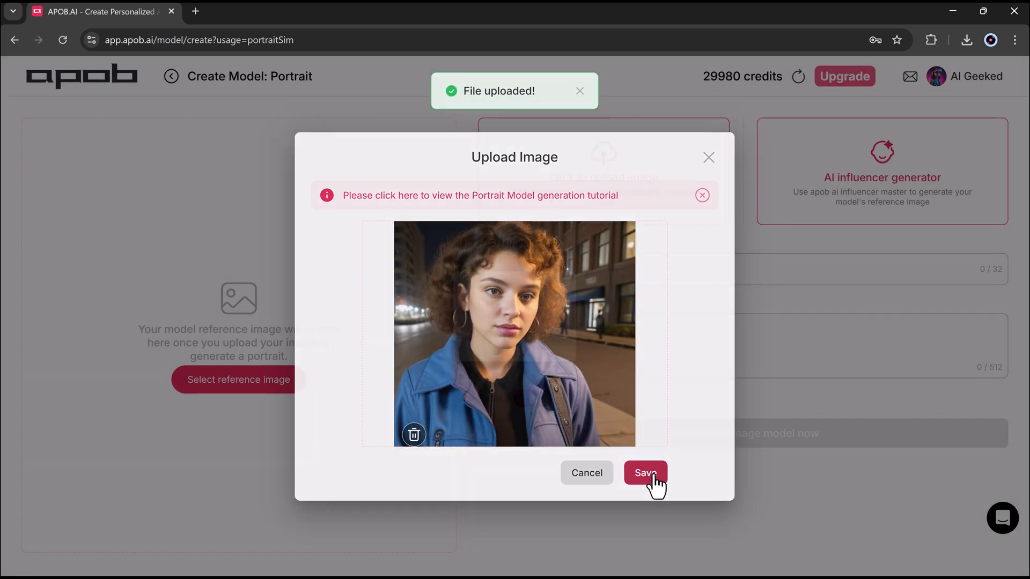
left_click(644, 473)
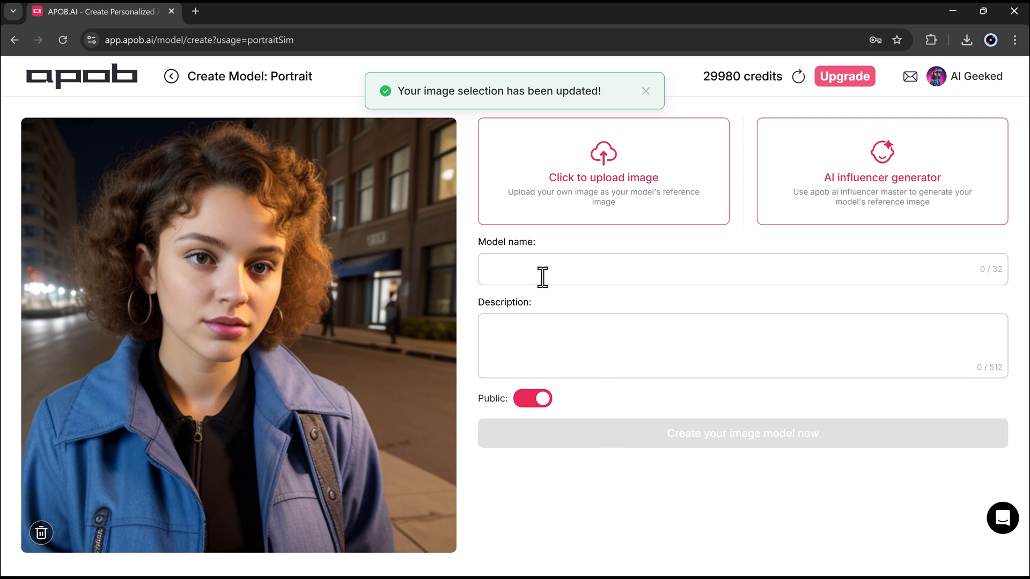
type("Gwen")
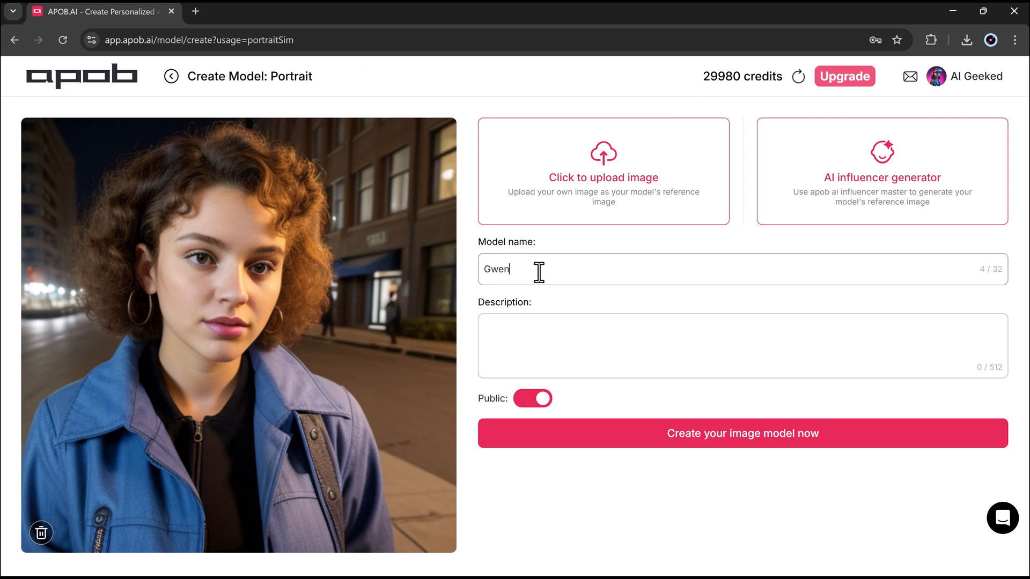
left_click(533, 399)
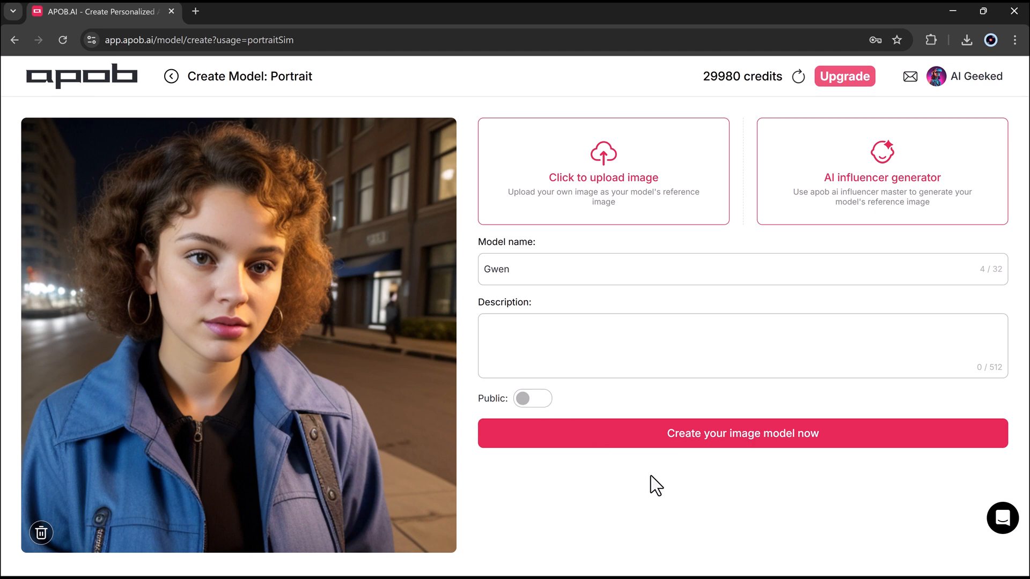
left_click(742, 433)
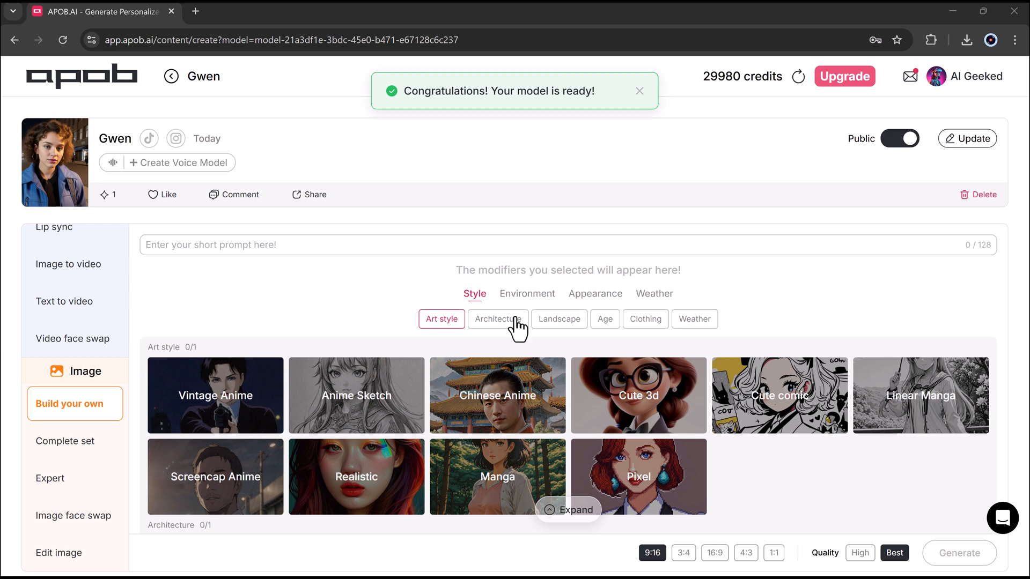
mouse_move(694, 319)
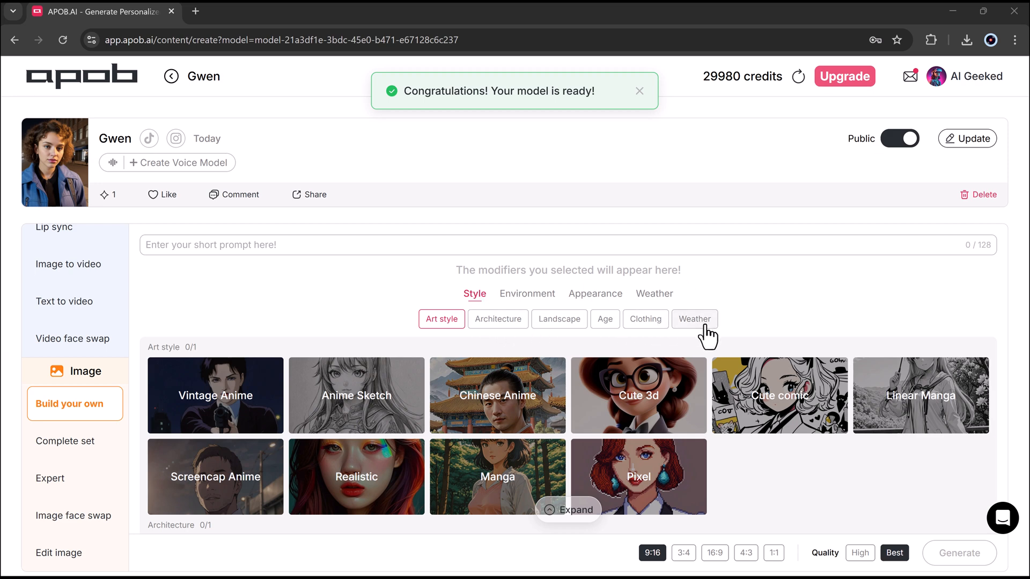
- Browse the modifier tabs such as Weather, then pick the Realistic art style
scroll("down", 3)
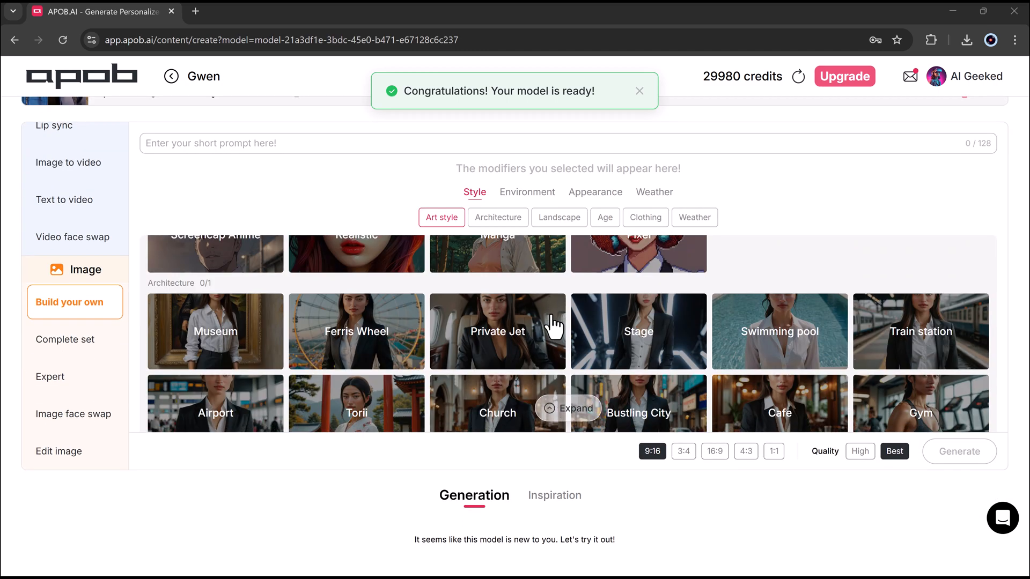
left_click(594, 192)
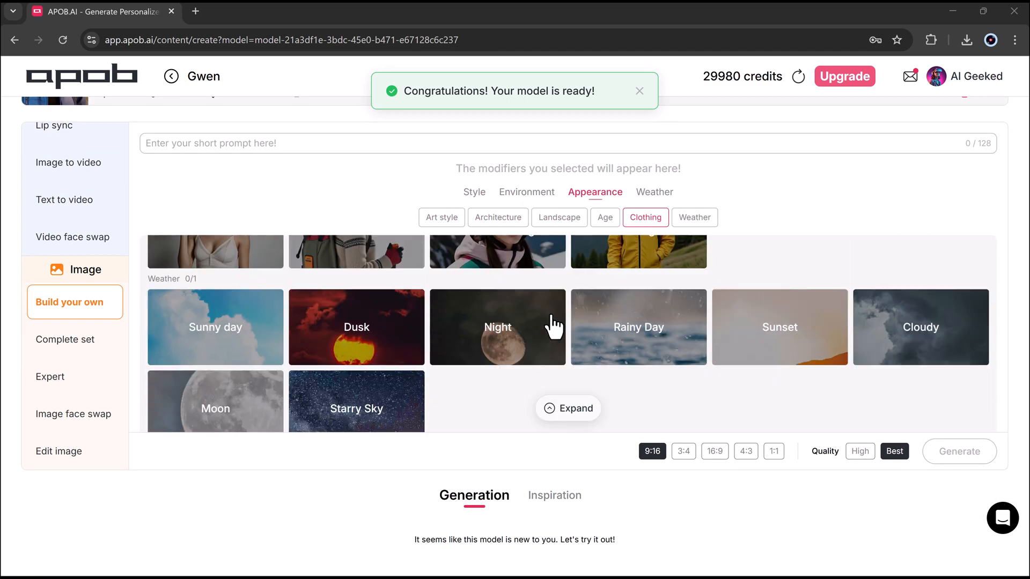
left_click(473, 192)
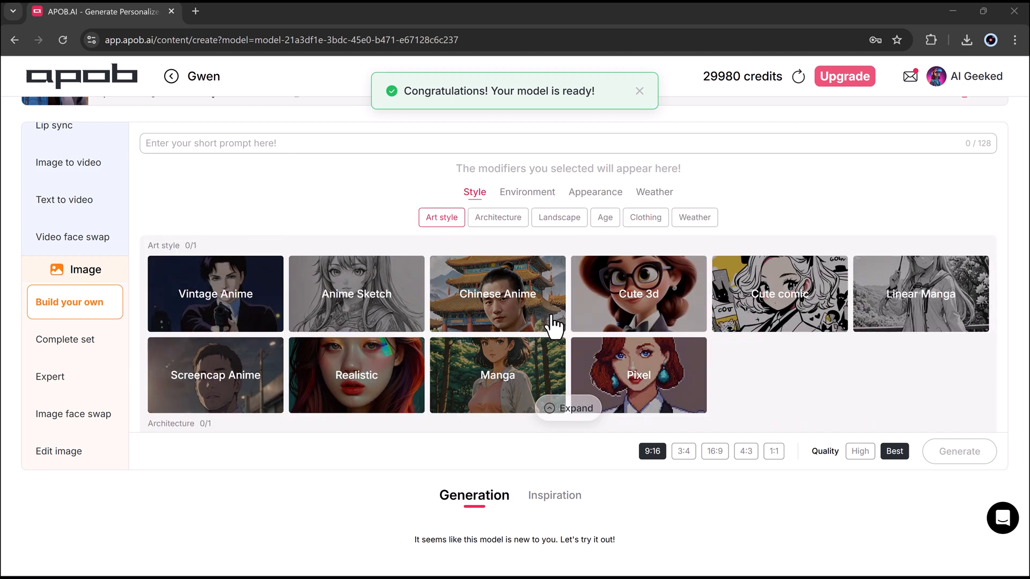
mouse_move(354, 322)
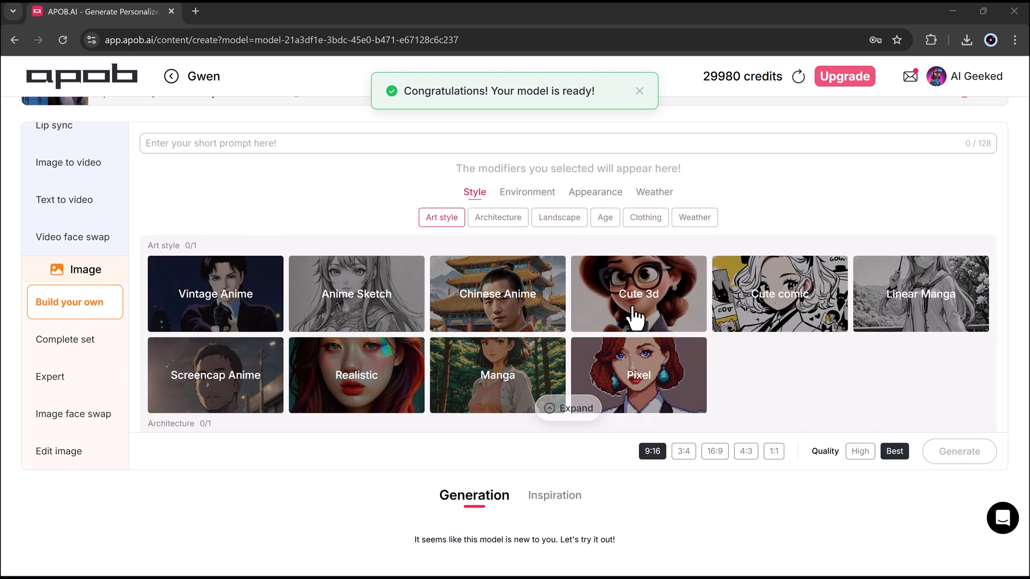
mouse_move(519, 376)
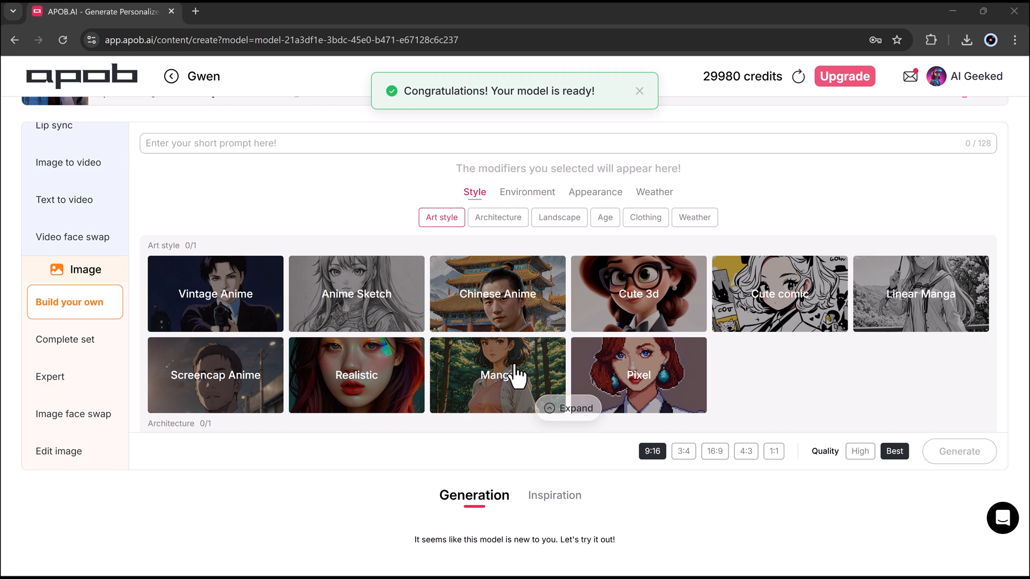
mouse_move(392, 368)
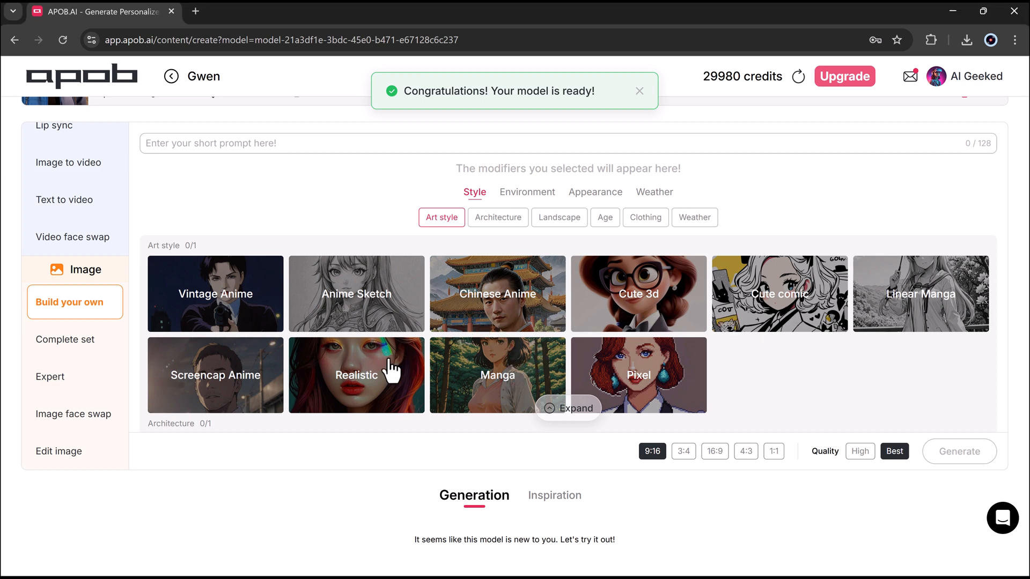
left_click(356, 375)
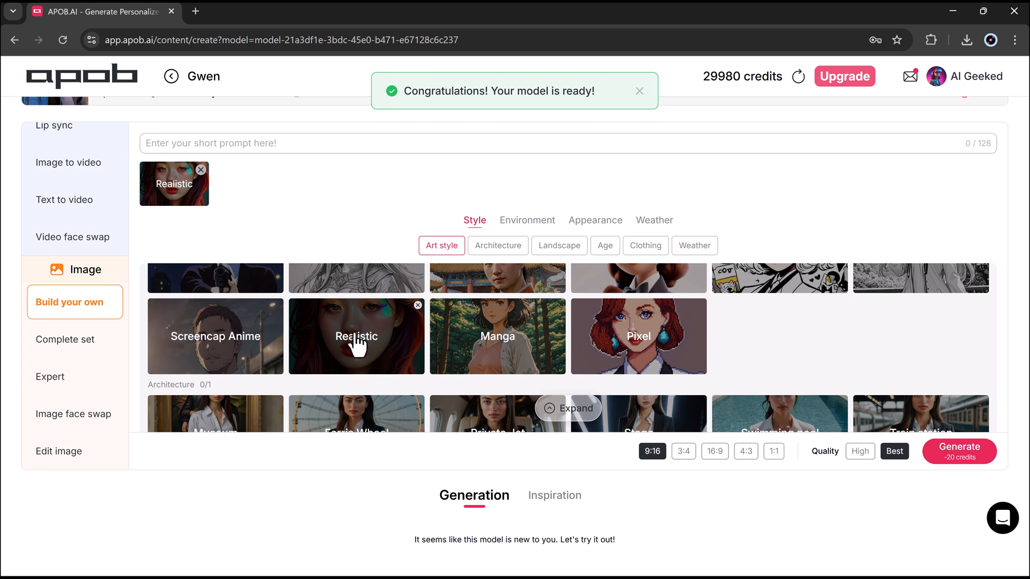
- Prompt a stylish woman walking in Paris with the Eiffel Tower, at Best quality, and generate
left_click(498, 336)
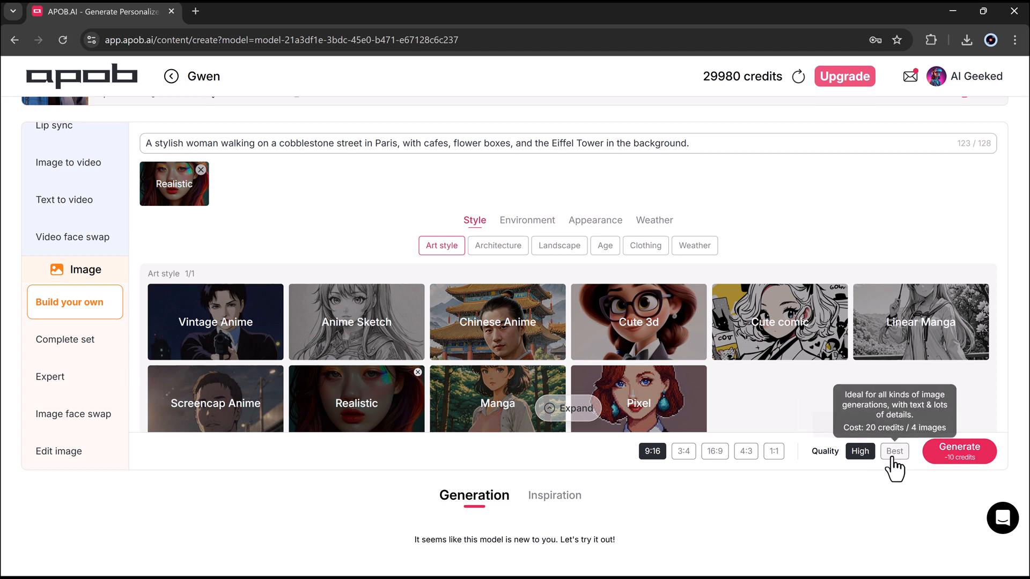
left_click(959, 451)
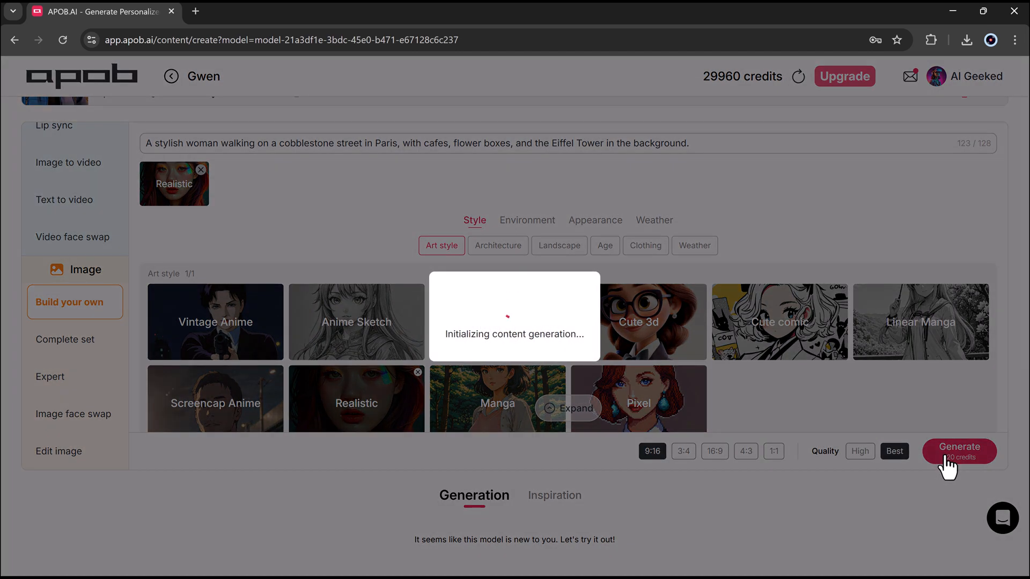
left_click(958, 450)
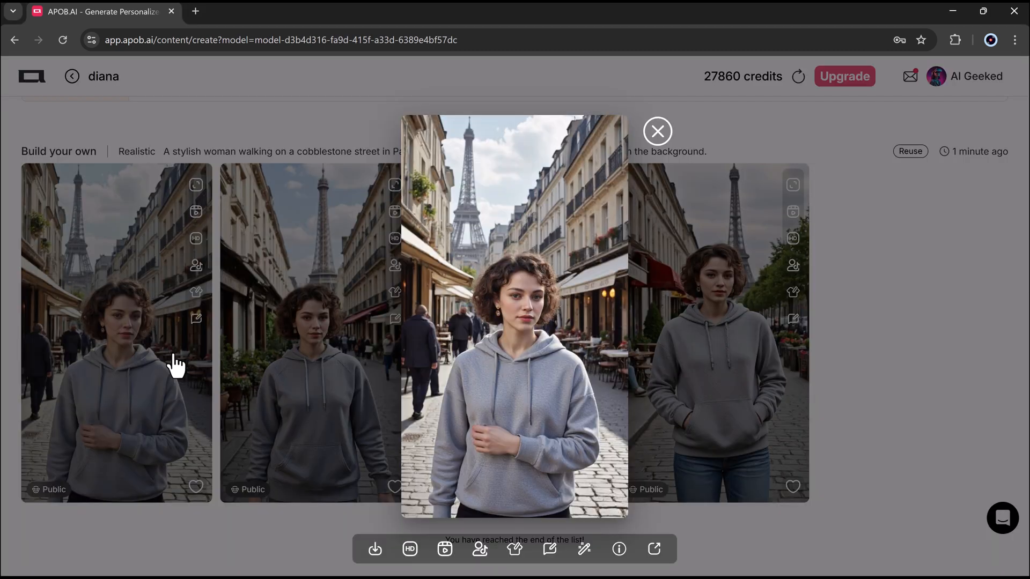
- Preview the generated Paris portraits and open Edit clothing on one of them
left_click(656, 131)
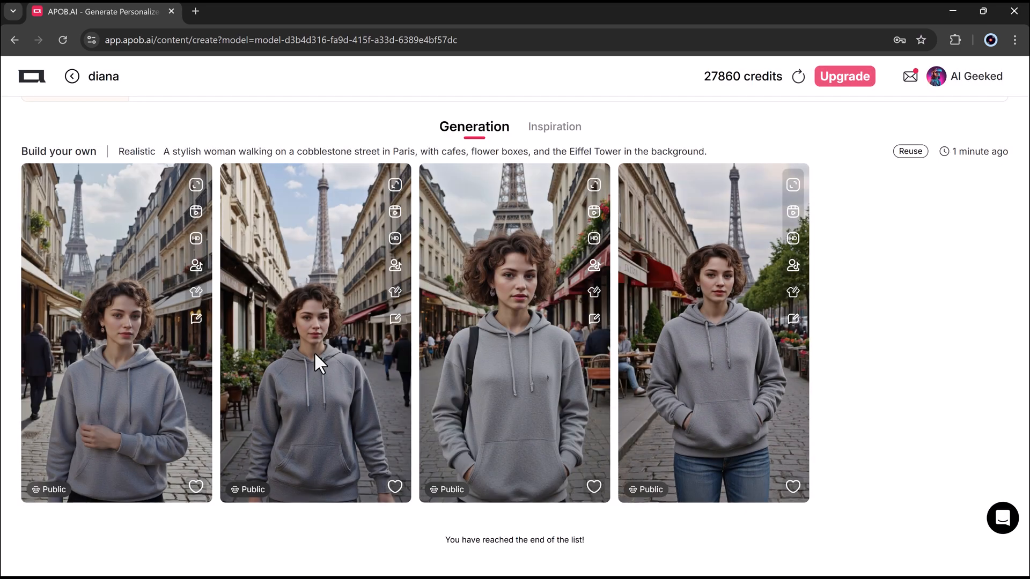
left_click(515, 329)
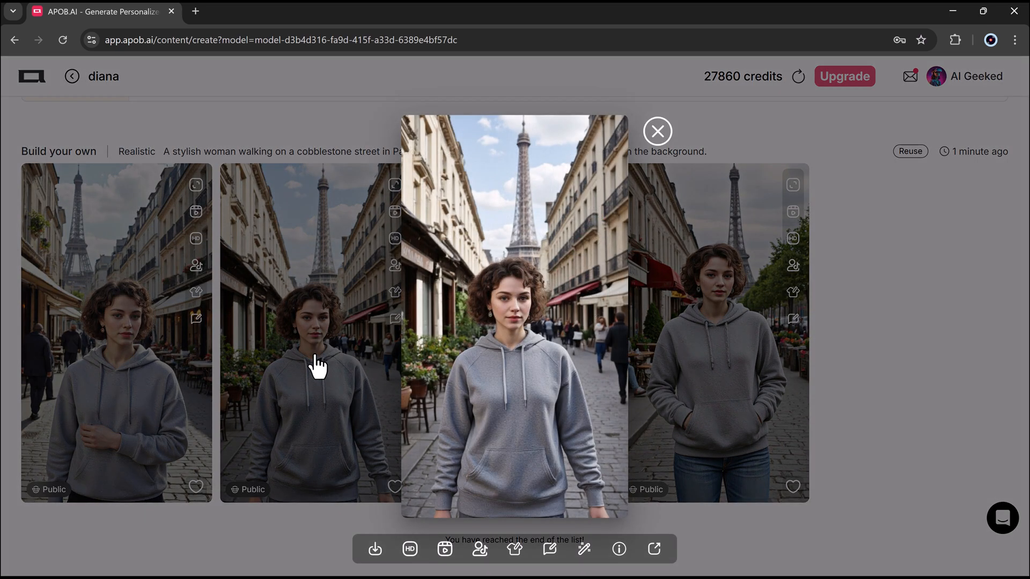
mouse_move(731, 335)
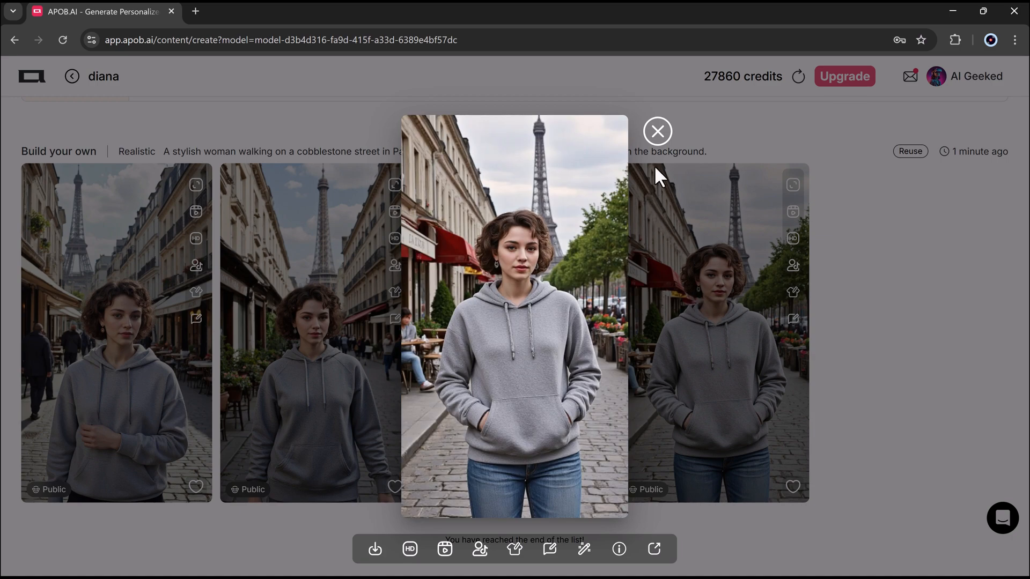
mouse_move(351, 305)
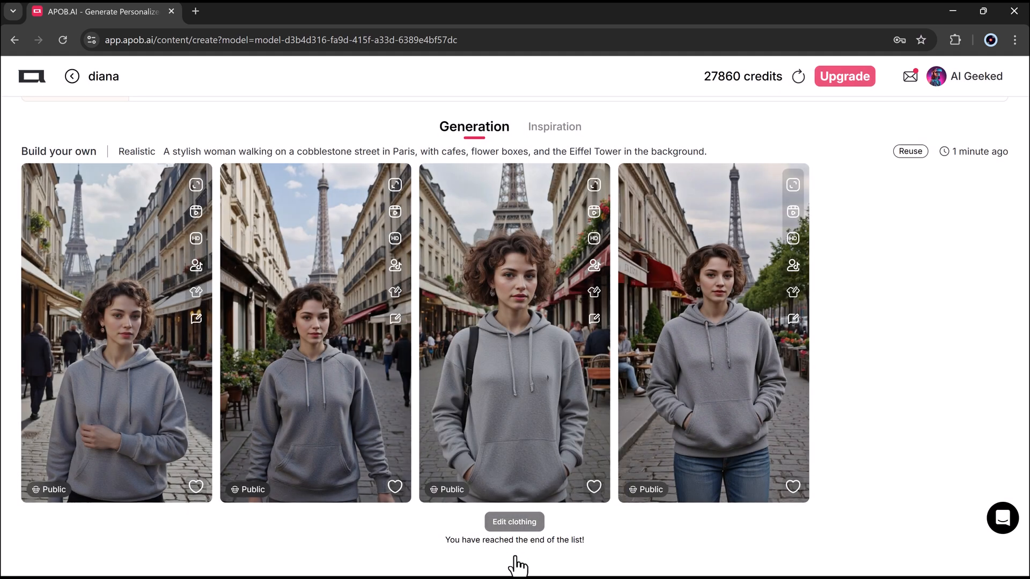
left_click(514, 521)
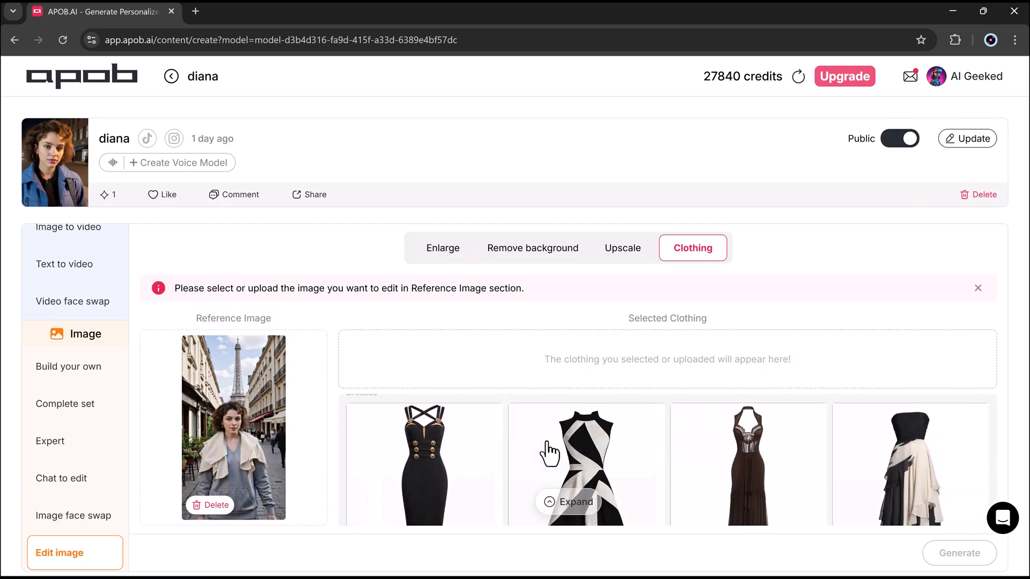
- Swap the hoodie for the black-and-white geometric dress, generate, and enlarge the result
left_click(586, 463)
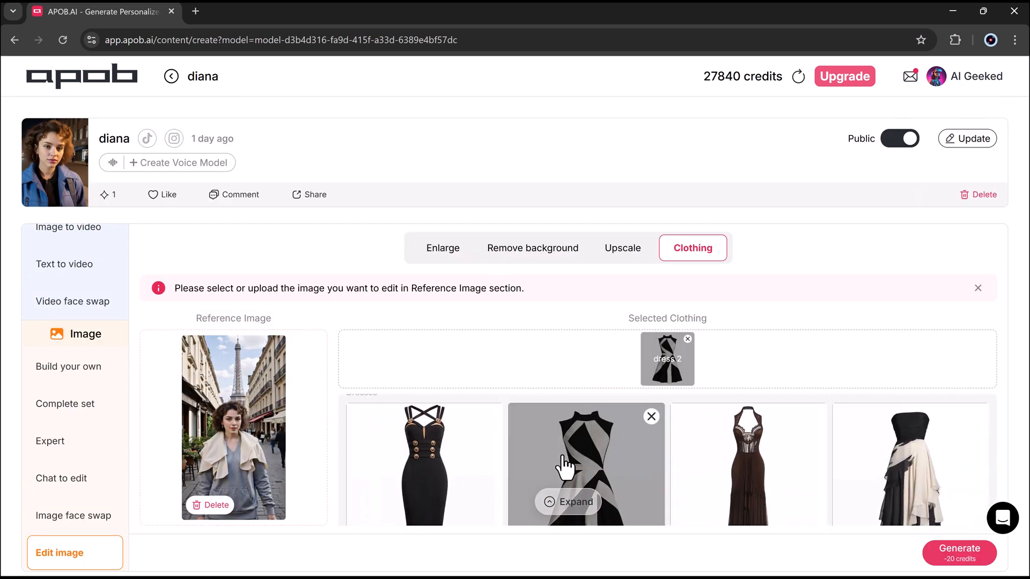
mouse_move(960, 554)
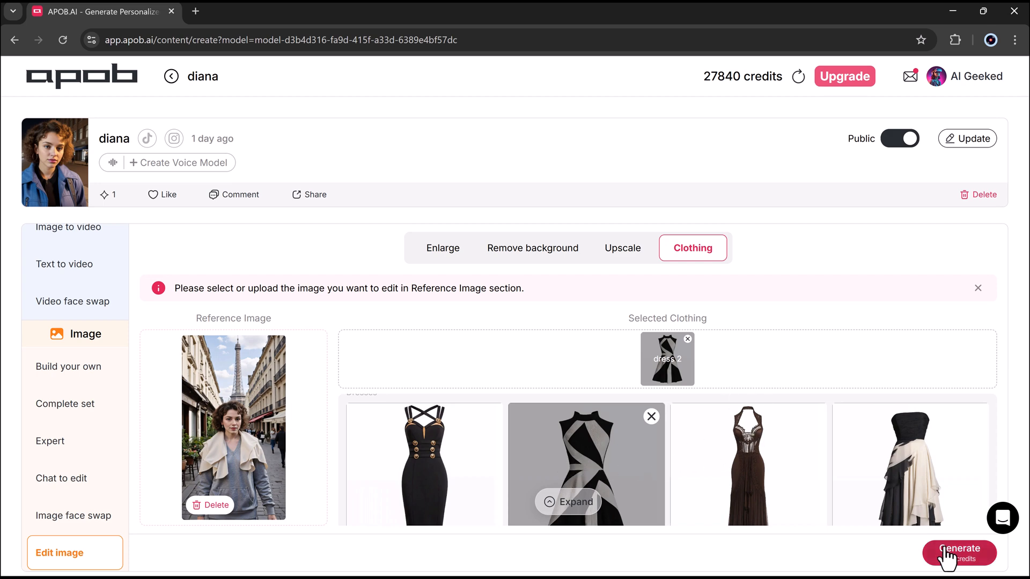
left_click(959, 551)
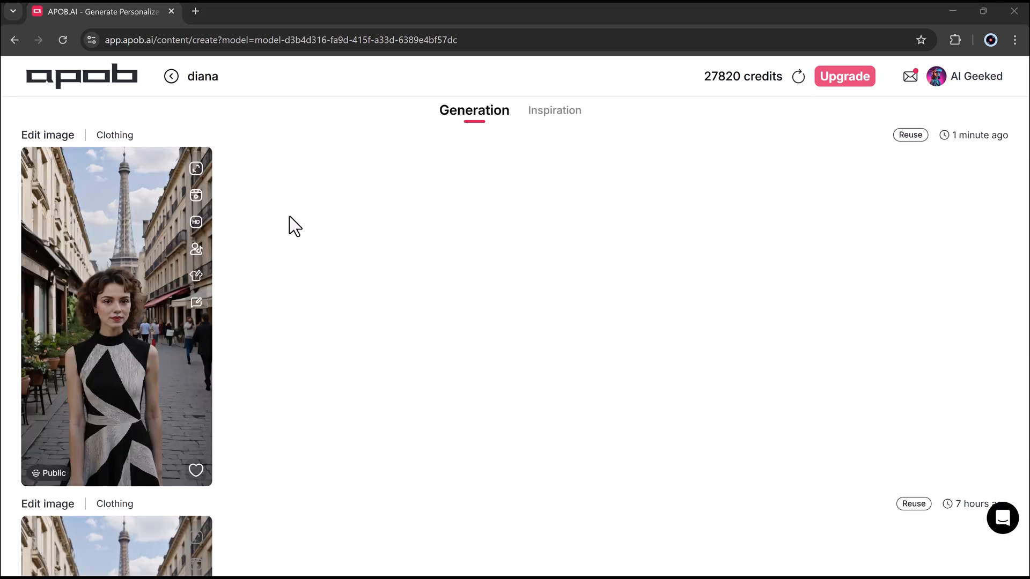
mouse_move(144, 345)
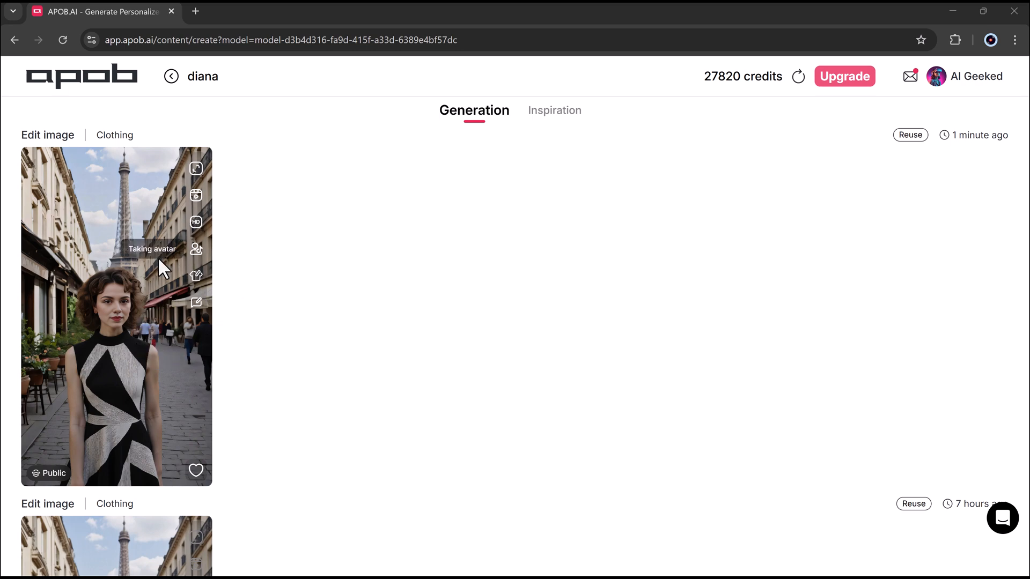
left_click(116, 315)
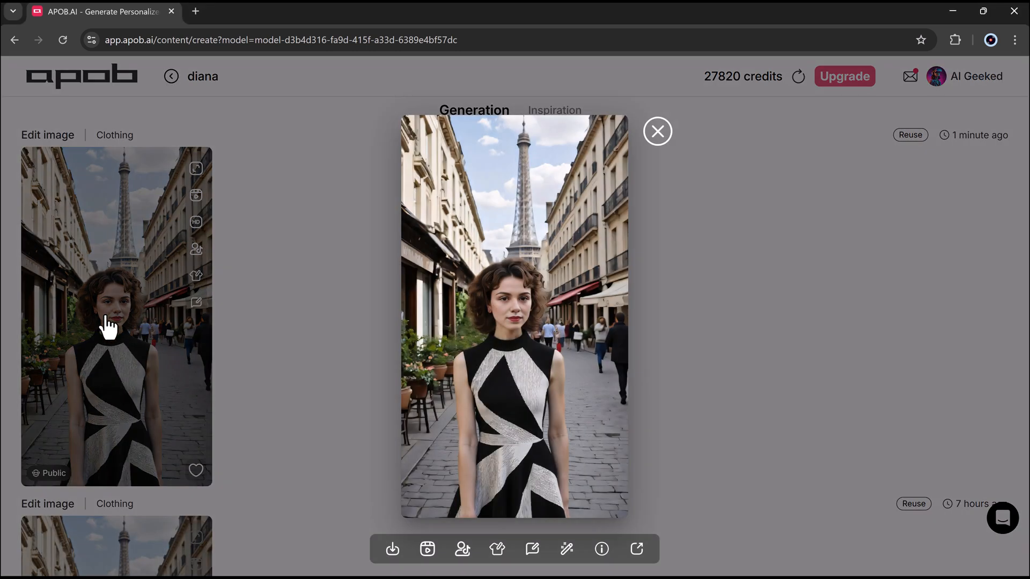
mouse_move(605, 354)
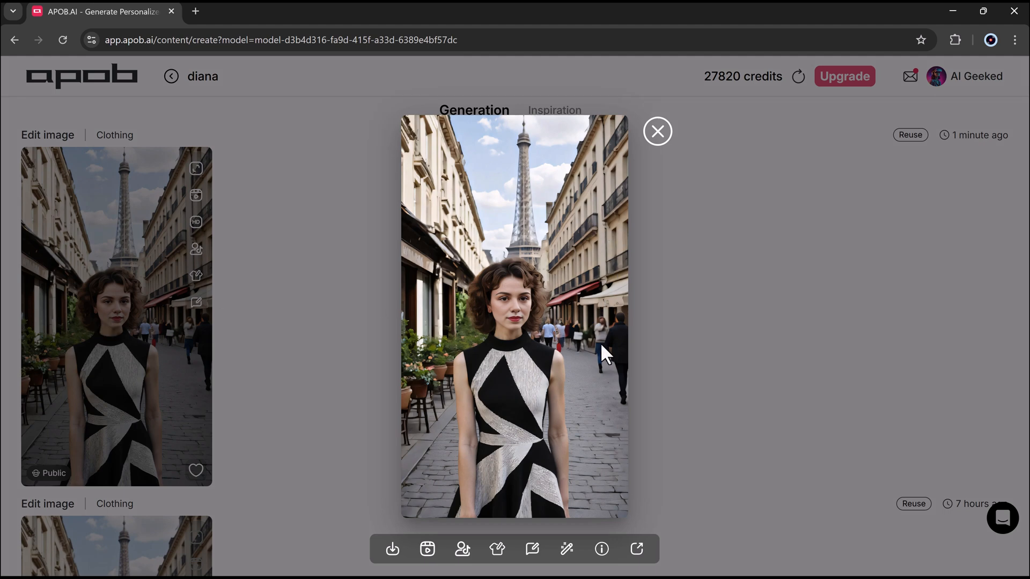
mouse_move(661, 458)
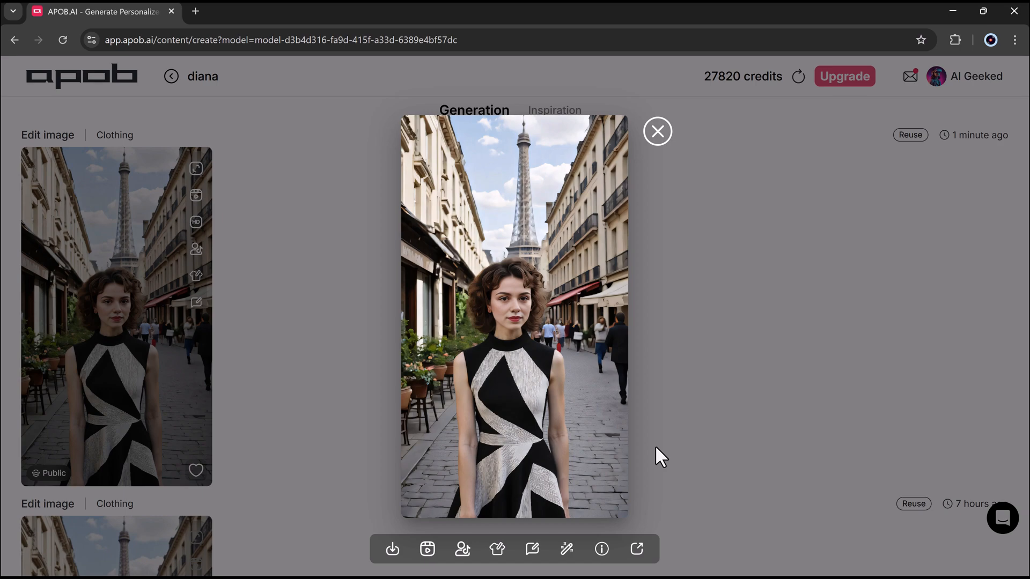
mouse_move(340, 230)
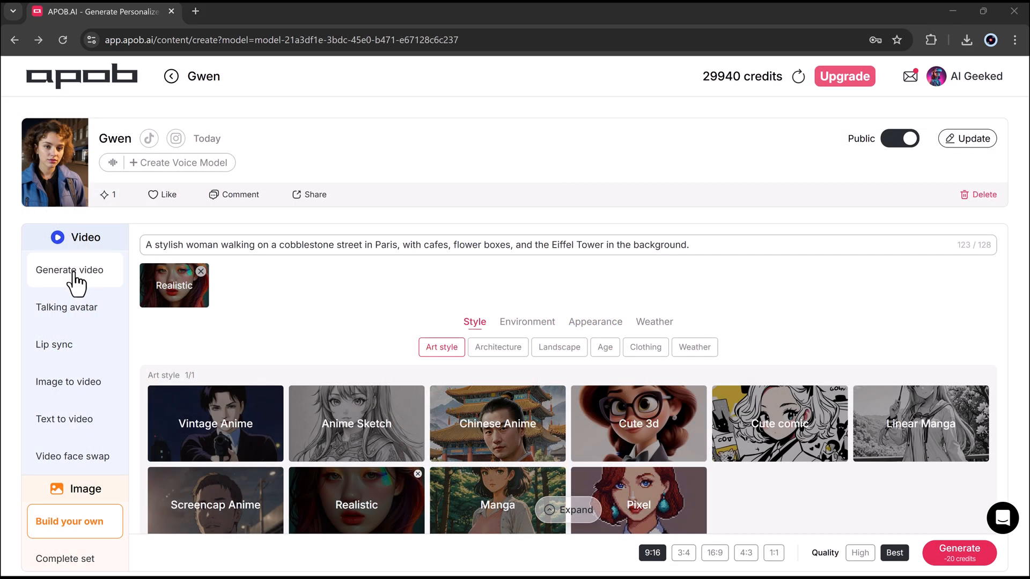
mouse_move(75, 394)
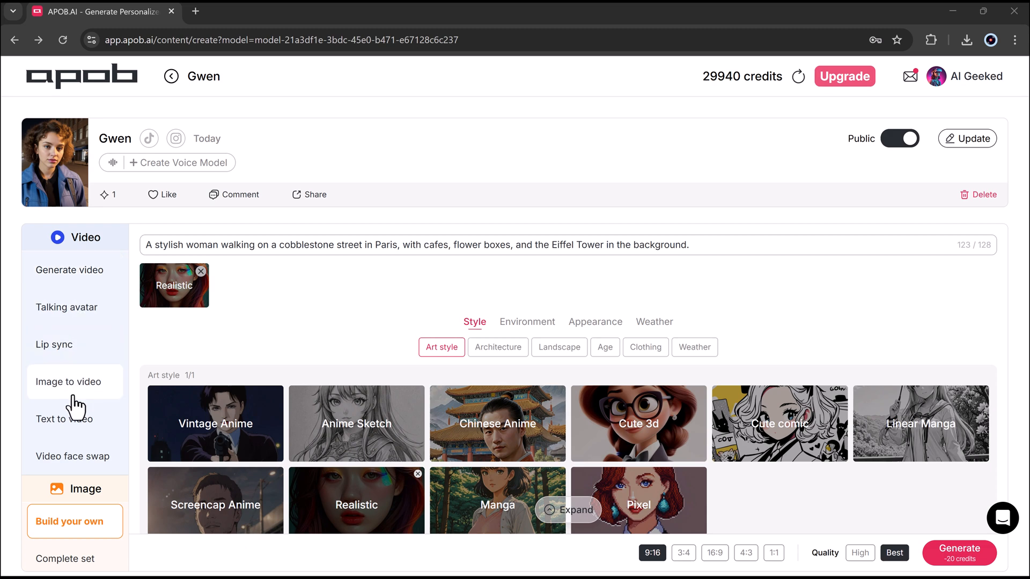
- Browse Gwen's Generate video and Talking avatar tools, then open Text to video
scroll("down", 3)
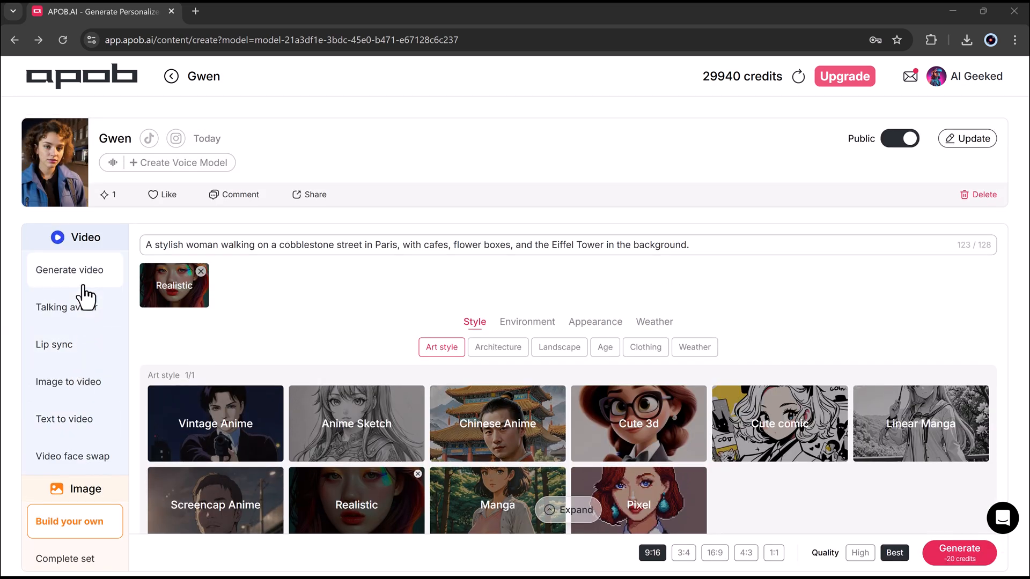
left_click(70, 270)
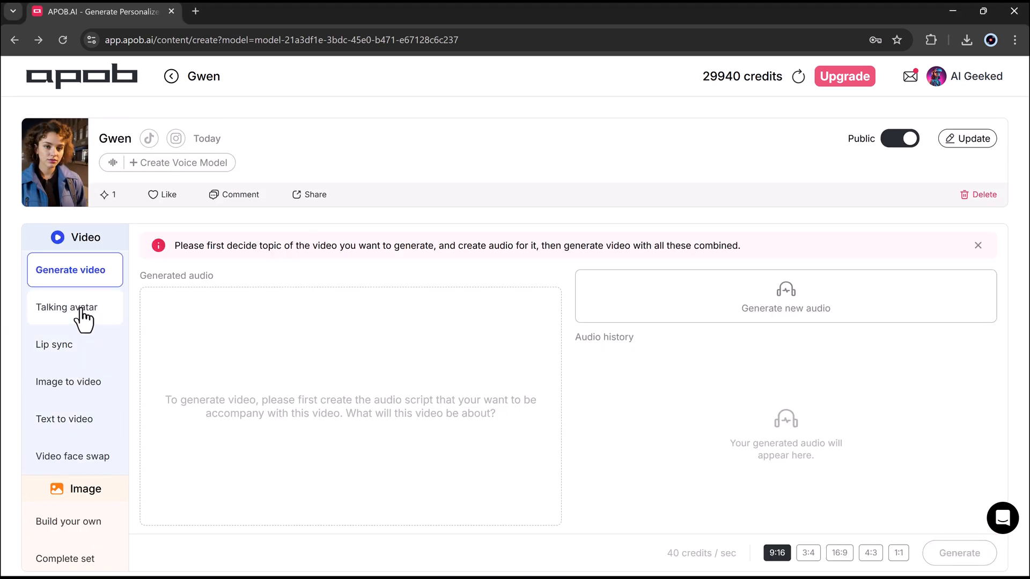
left_click(67, 307)
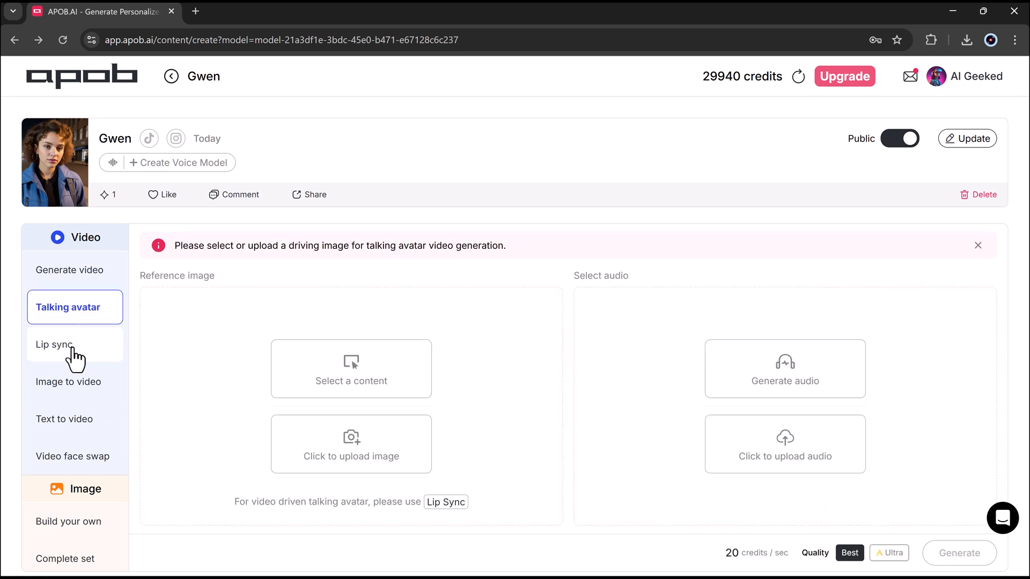
left_click(65, 419)
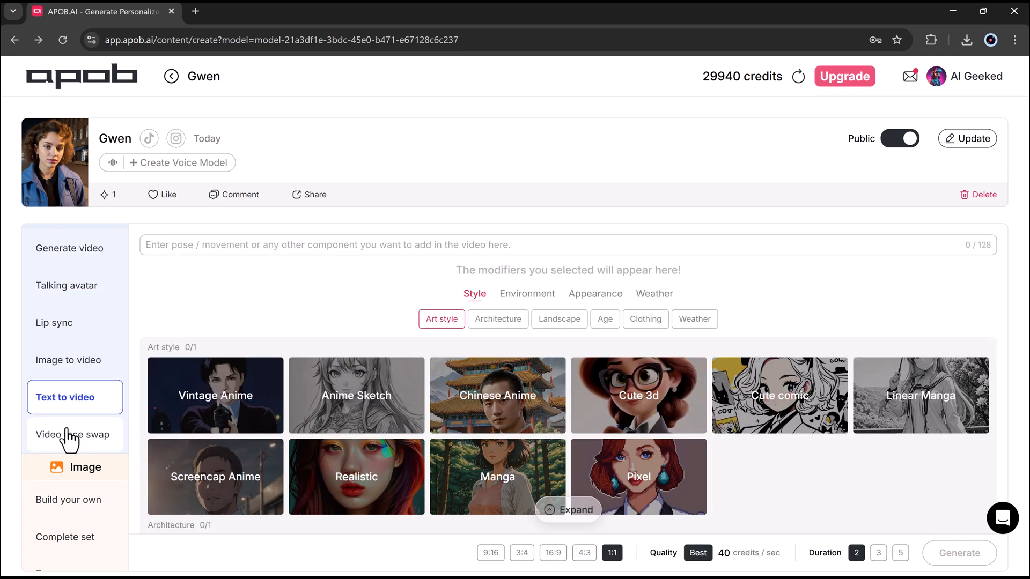
- Enter the stylish woman walking a Paris cobblestone street prompt in Text to video
left_click(73, 435)
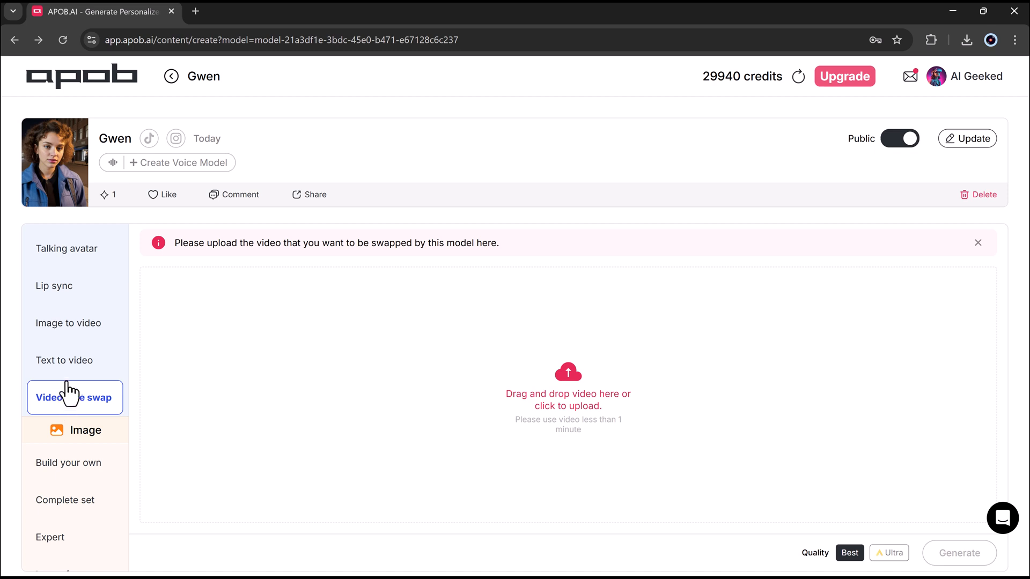
left_click(64, 360)
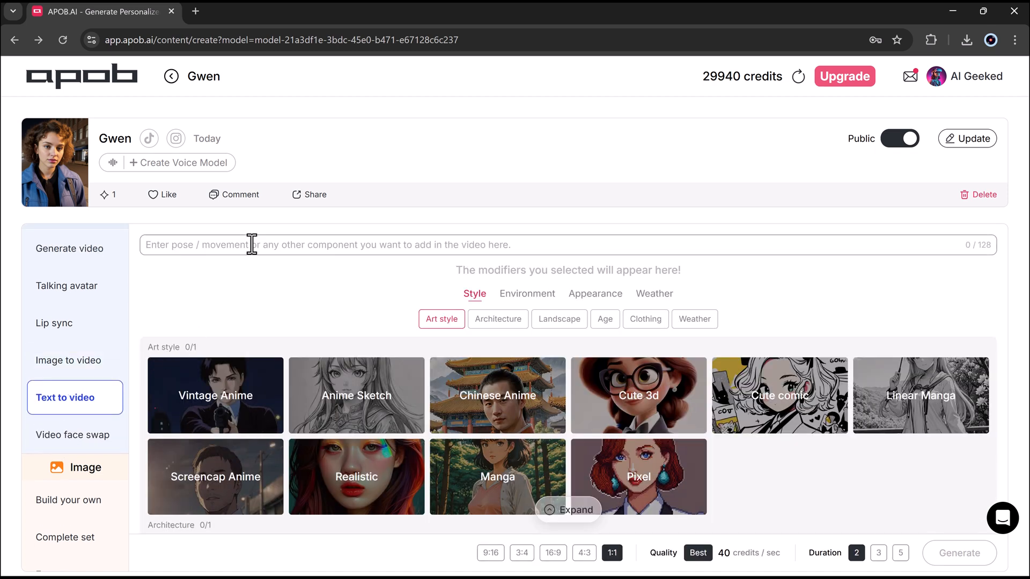
type("A stylish woman walking on a cobblestone street in Paris, with cafes, flower boxes, and the Eiffel Tower in the background.")
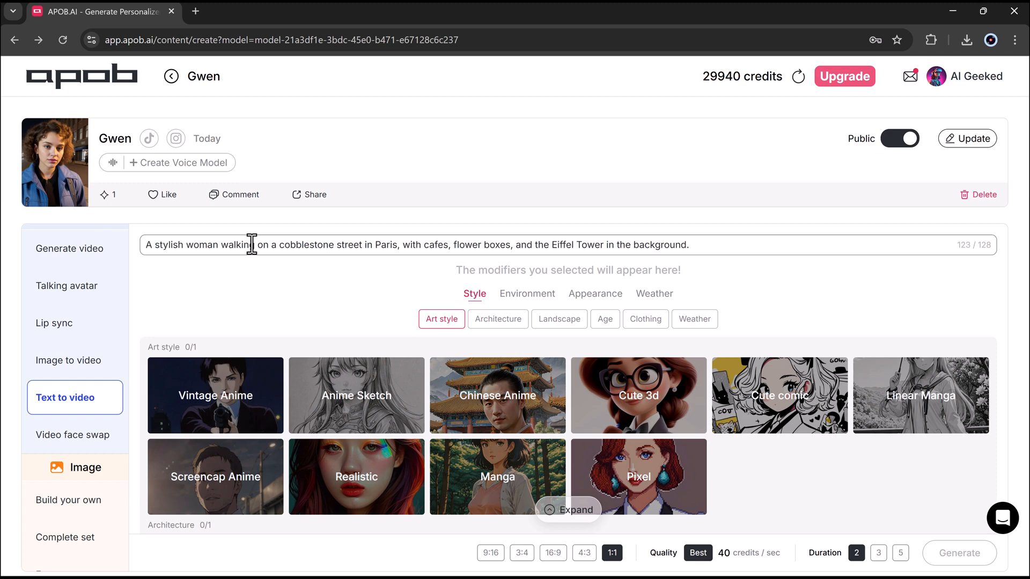
- Add Hoodie and Sunny day modifiers, set 9:16 and 5s, and generate
scroll("down", 3)
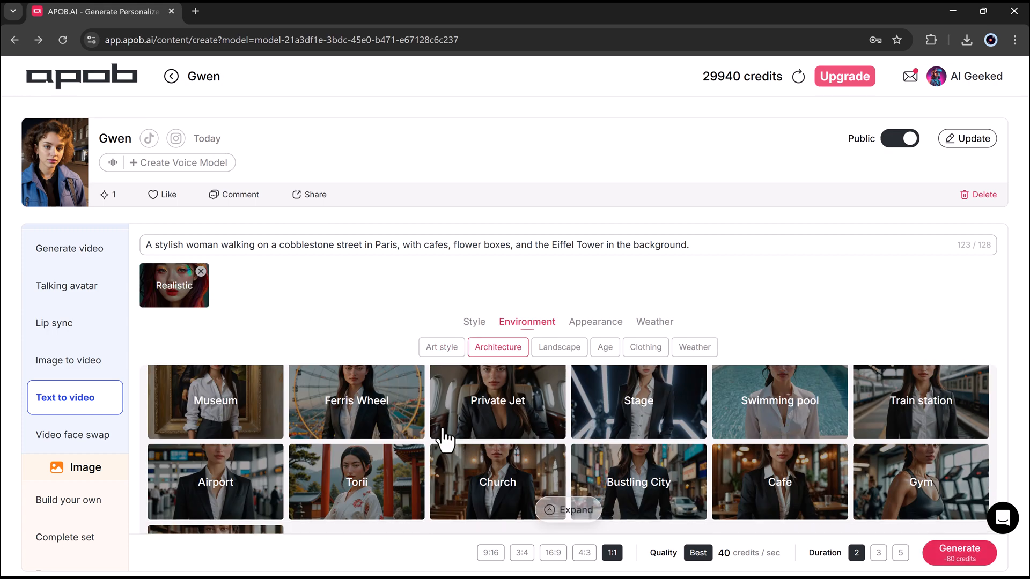
left_click(595, 322)
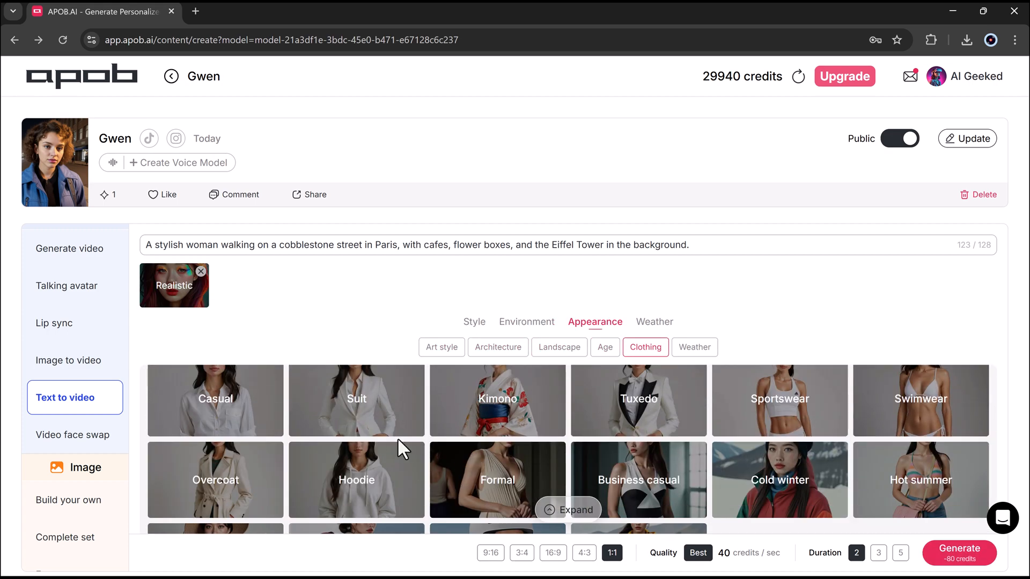
left_click(357, 480)
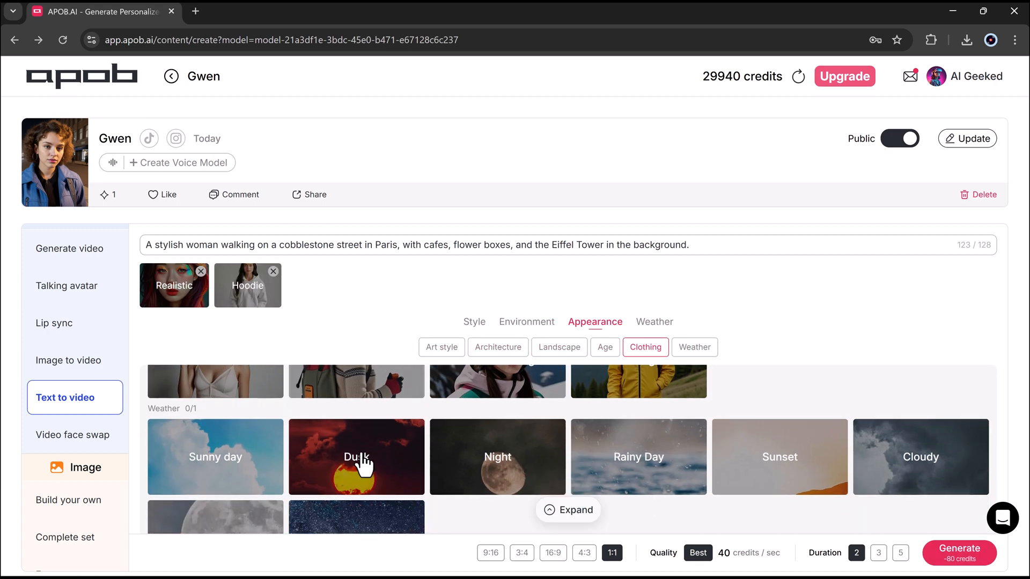
left_click(959, 552)
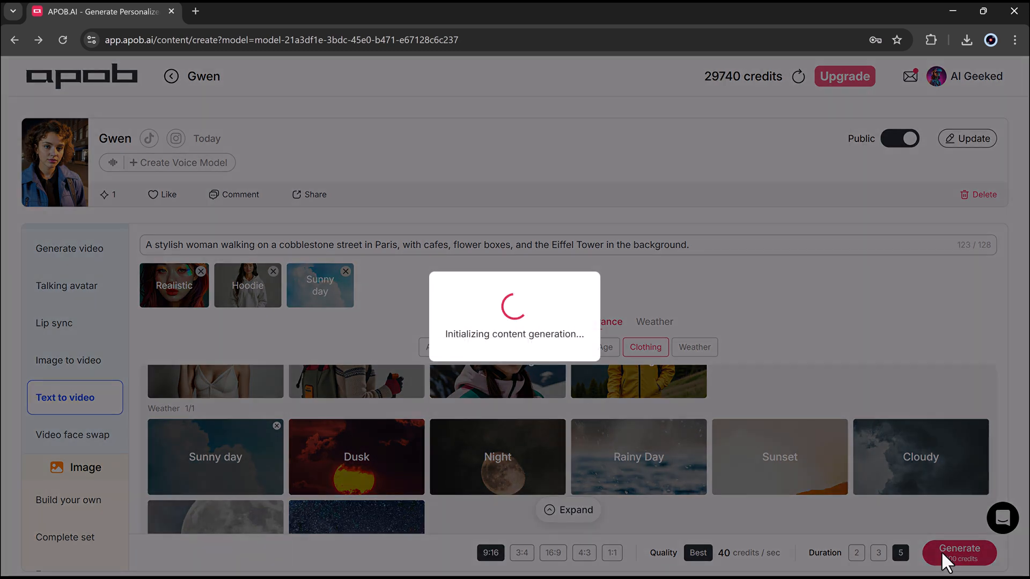
left_click(960, 553)
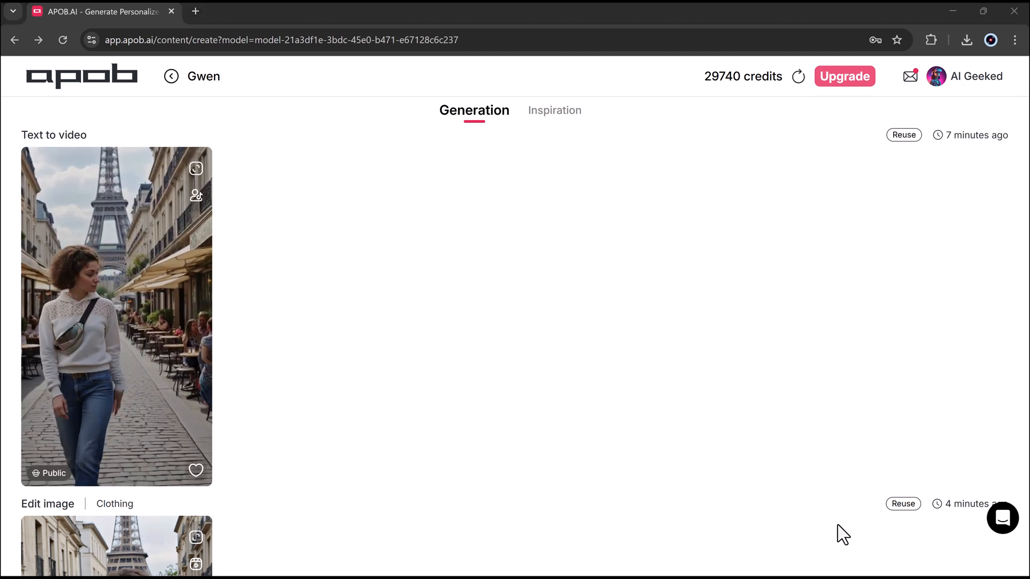
- Preview the finished Paris cobblestone walking clip from the Generation list
scroll("down", 3)
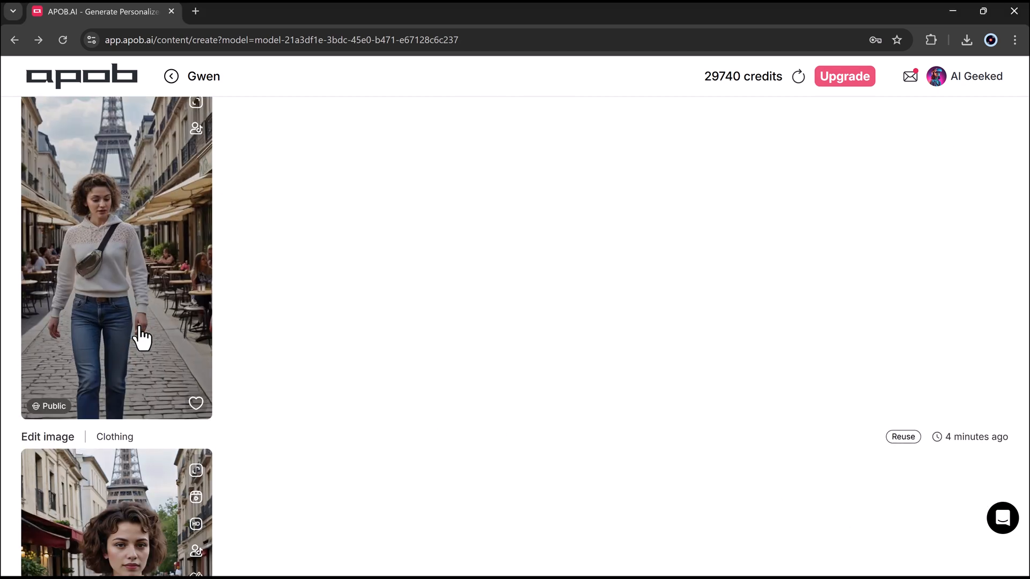
left_click(117, 263)
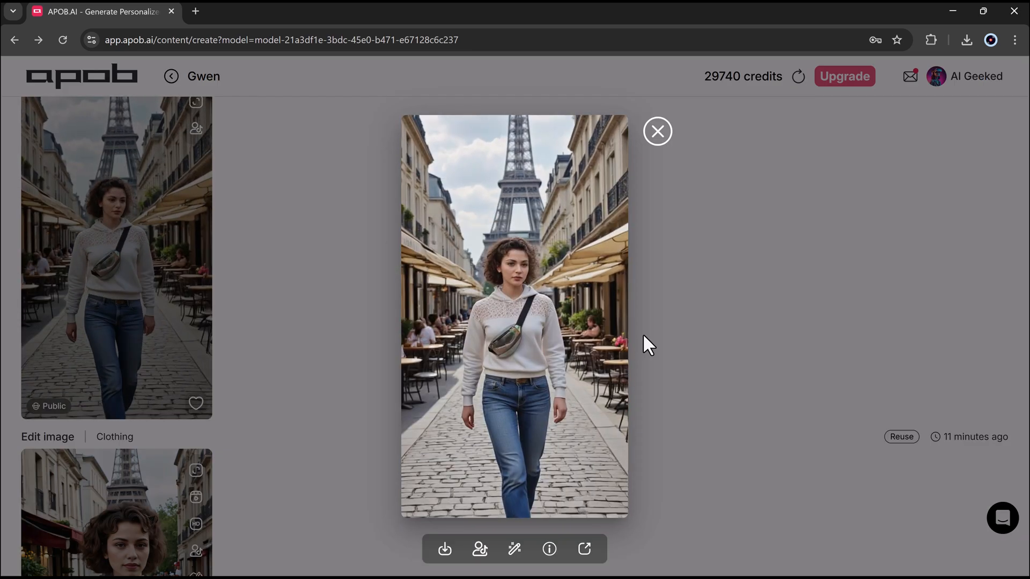
left_click(658, 132)
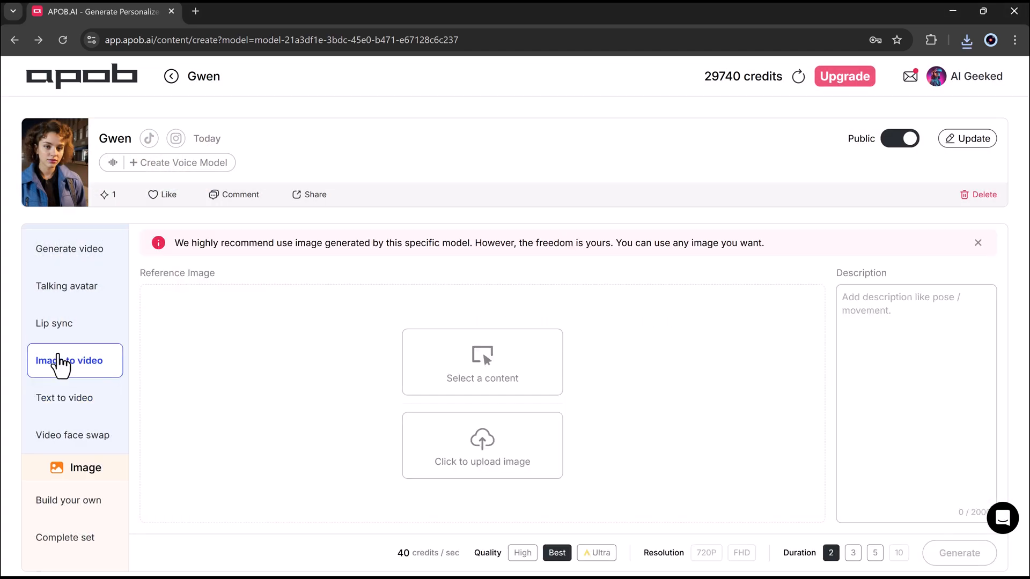
mouse_move(482, 444)
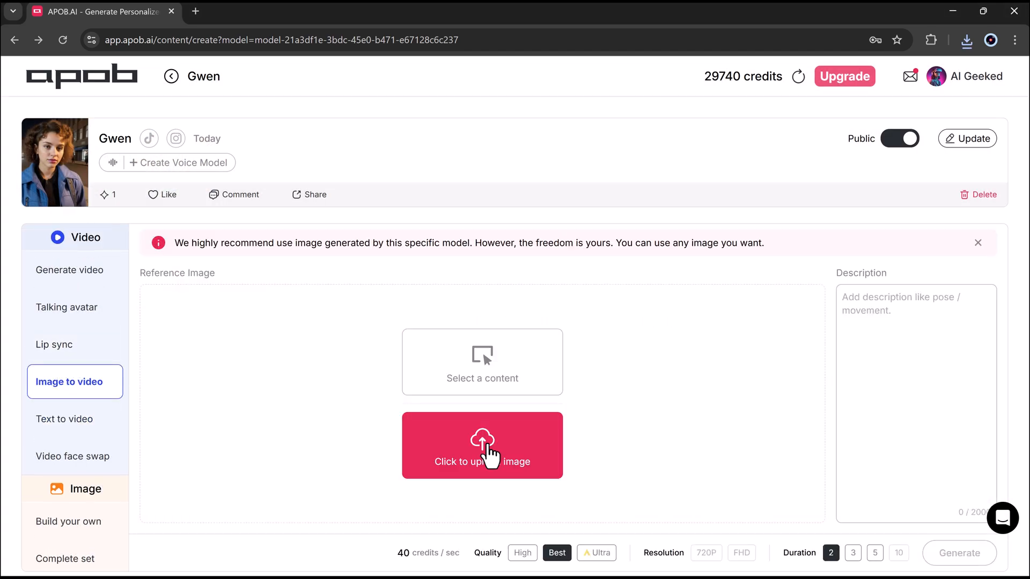
- Upload the white T-shirt street photo as reference, choose Ultra, FHD, 5s, and generate
left_click(483, 446)
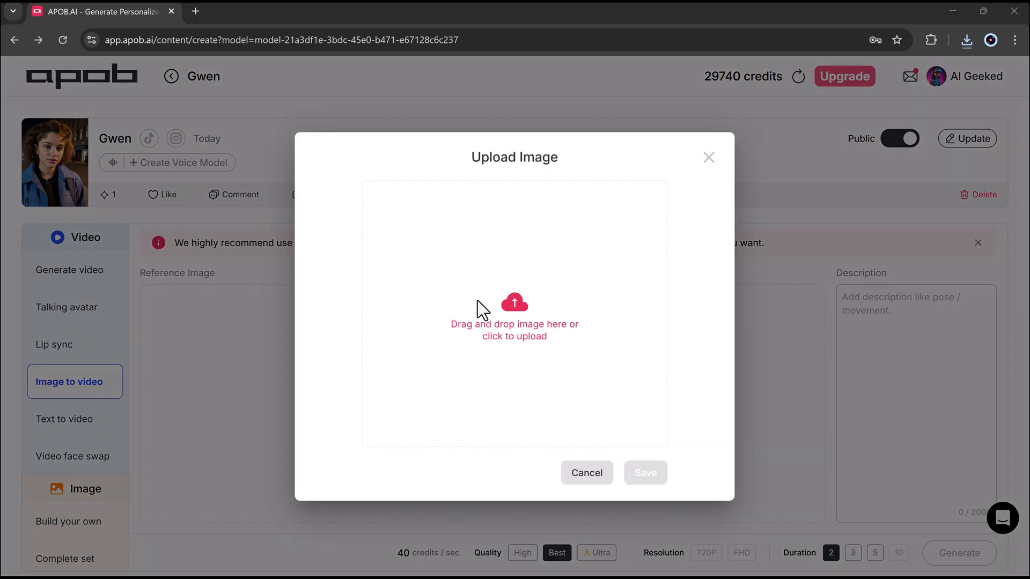
left_click(515, 316)
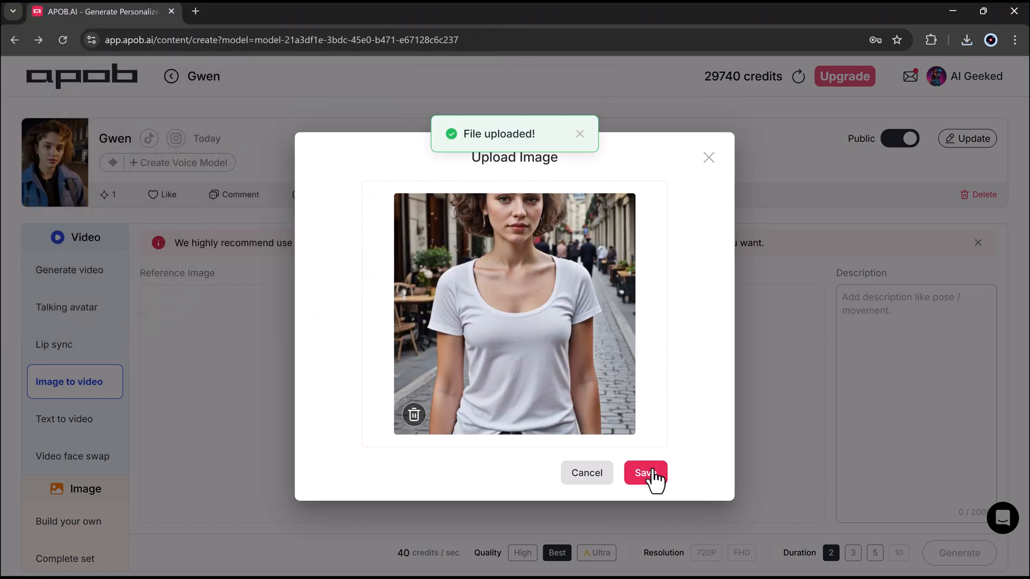
left_click(645, 473)
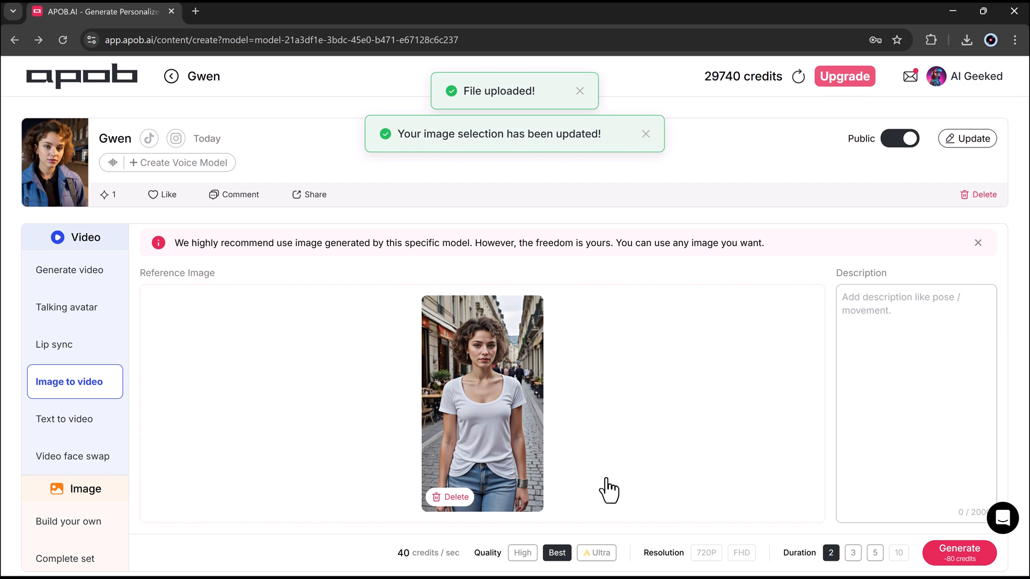
left_click(597, 486)
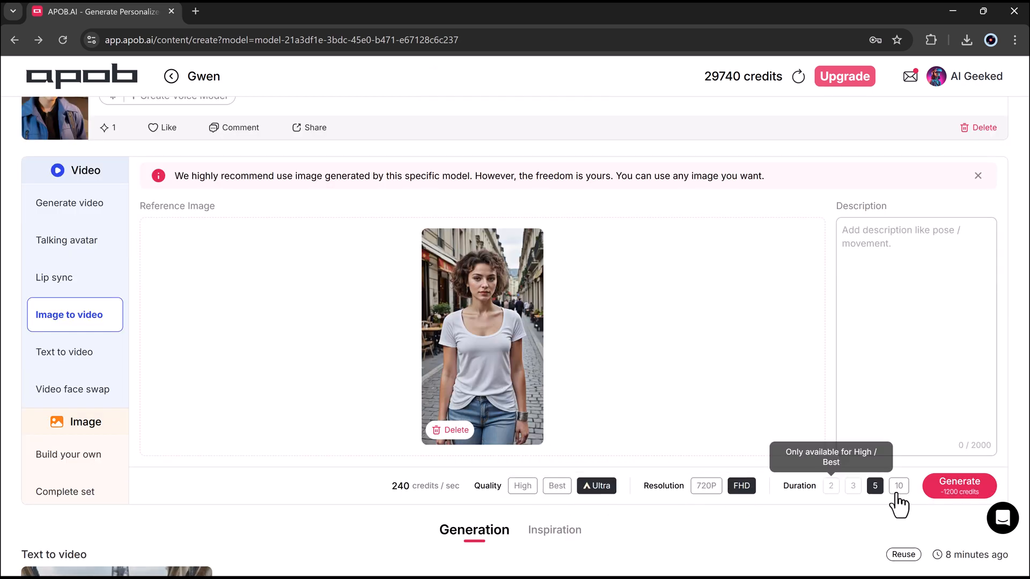
left_click(960, 486)
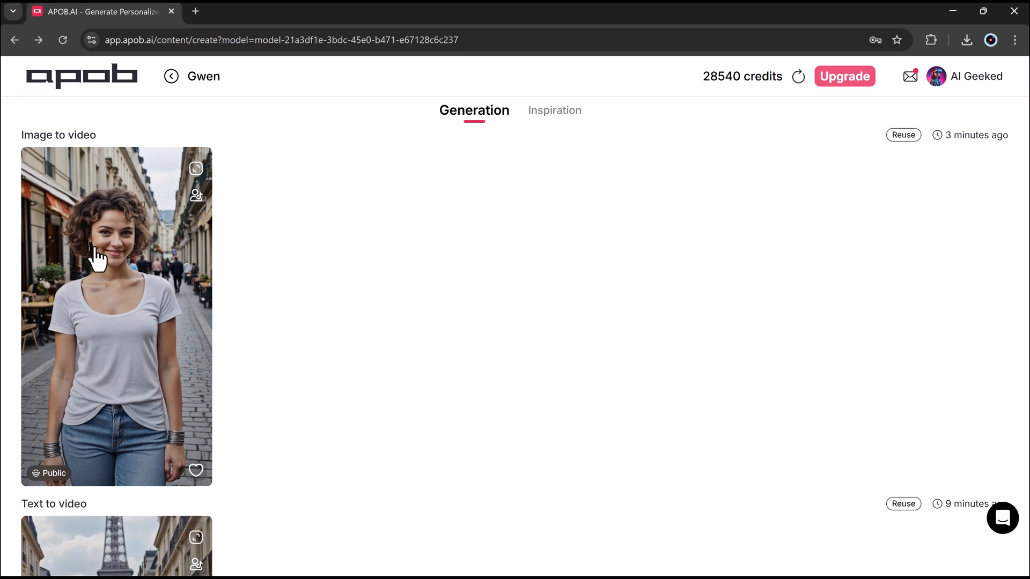
- Enlarge the image-to-video clip, download it, and close the preview
left_click(116, 315)
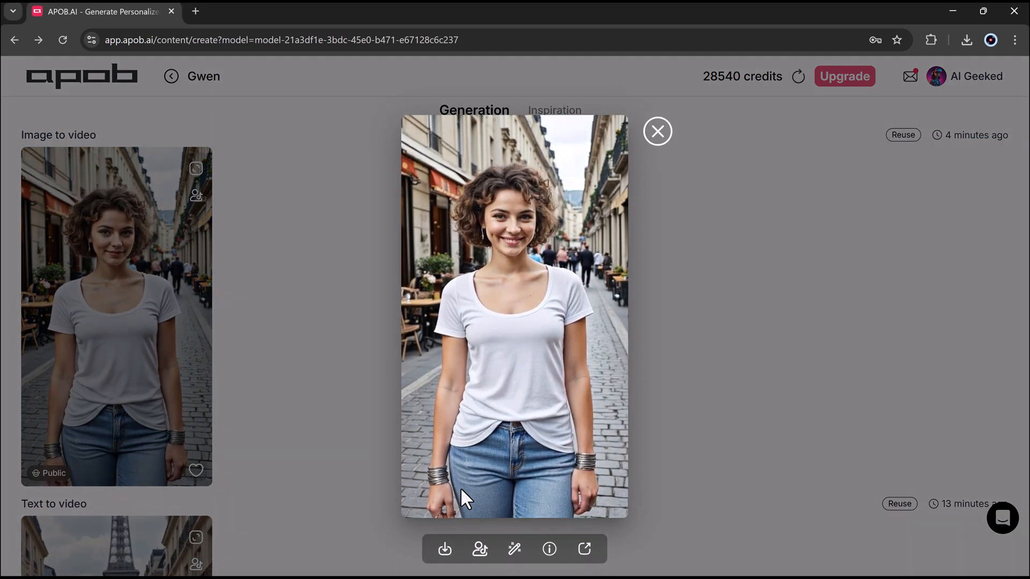
left_click(445, 549)
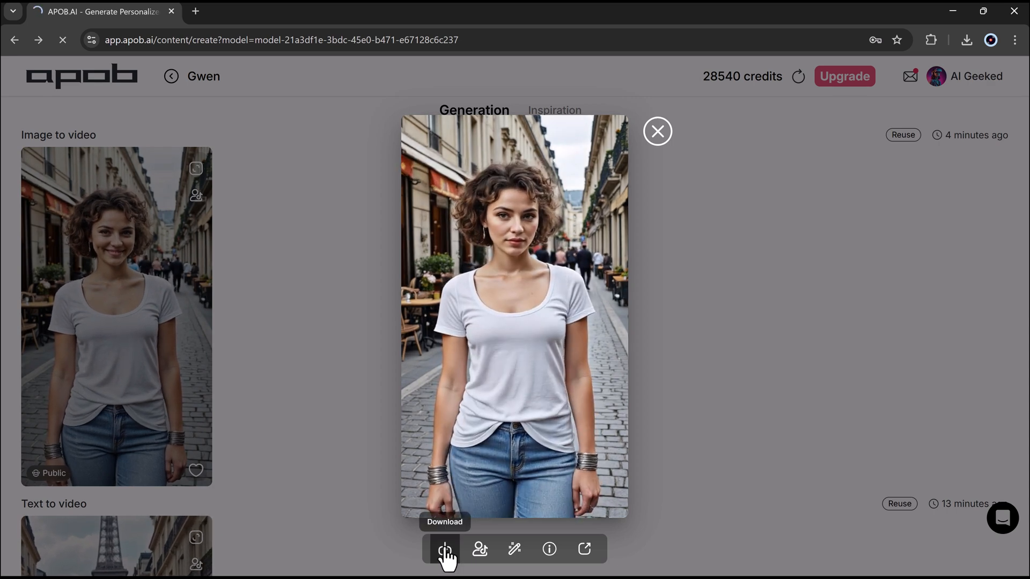
left_click(445, 550)
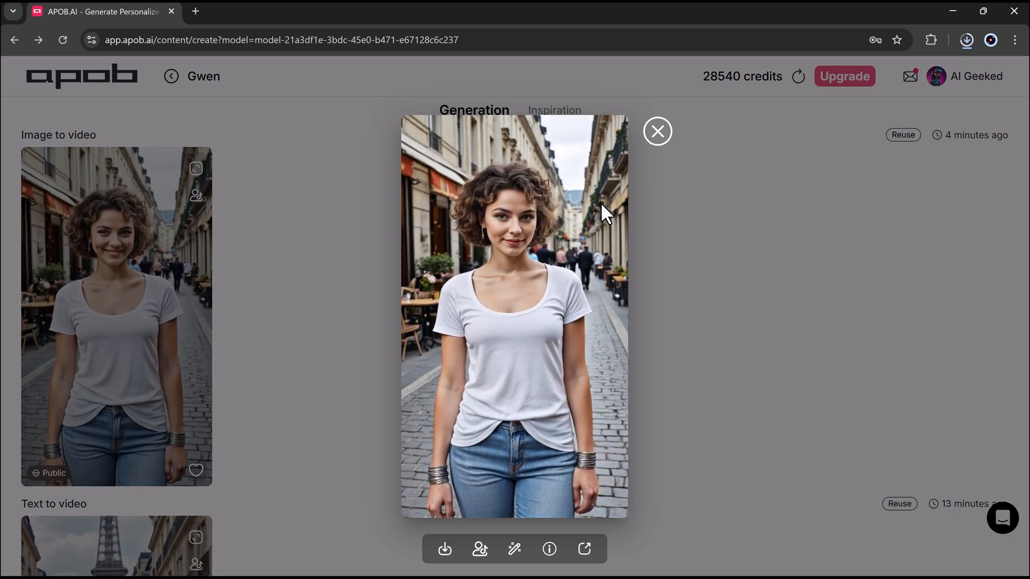
left_click(656, 131)
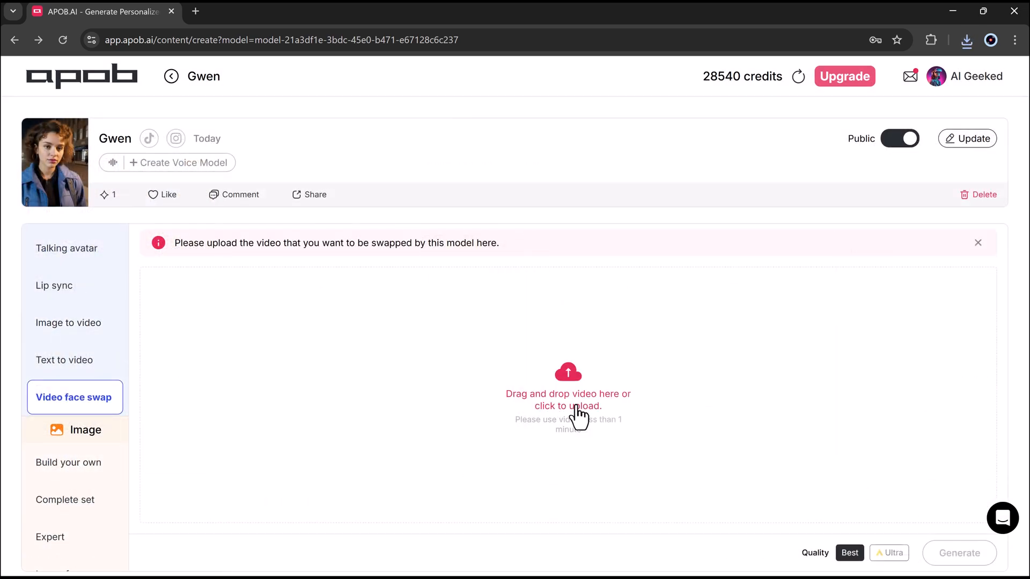
- Face-swap Gwen onto the uploaded 13-second grass-field video at Ultra quality
left_click(567, 399)
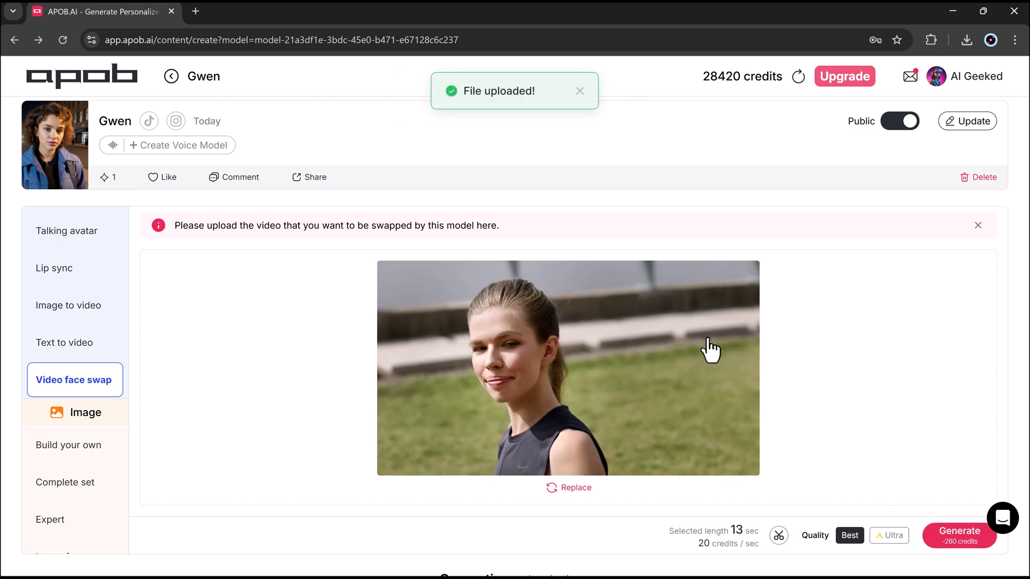
left_click(889, 535)
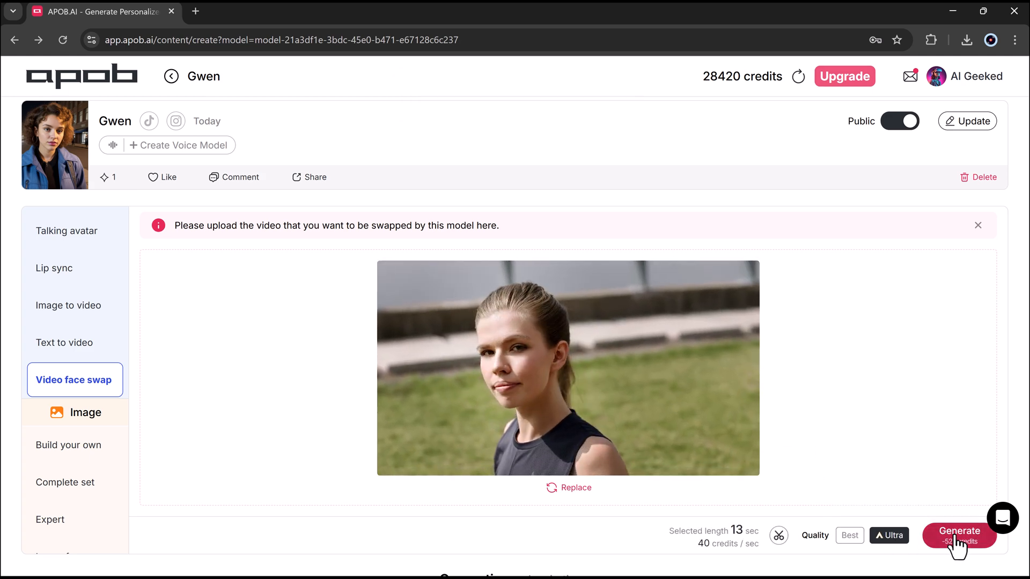
left_click(959, 531)
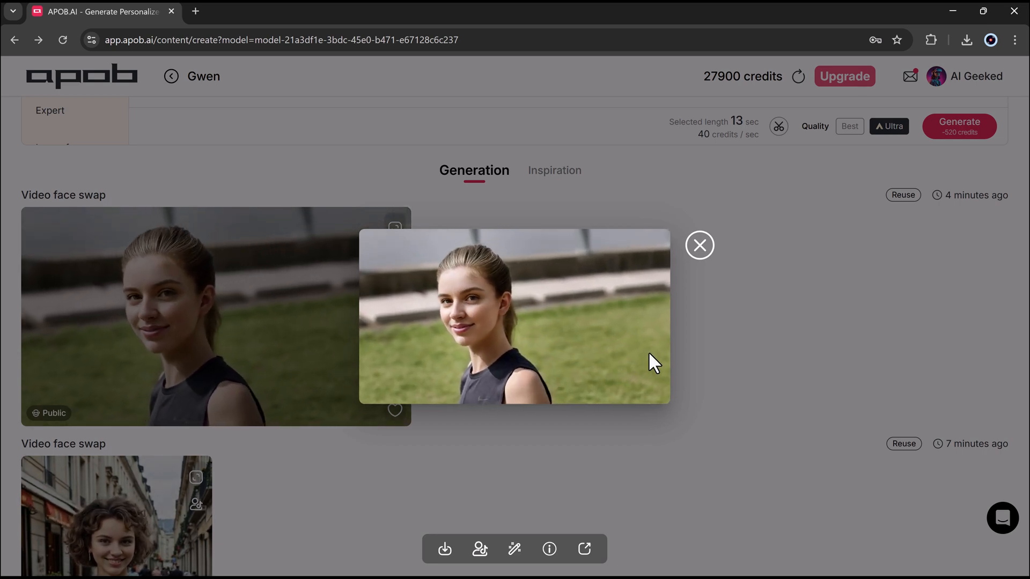
left_click(699, 245)
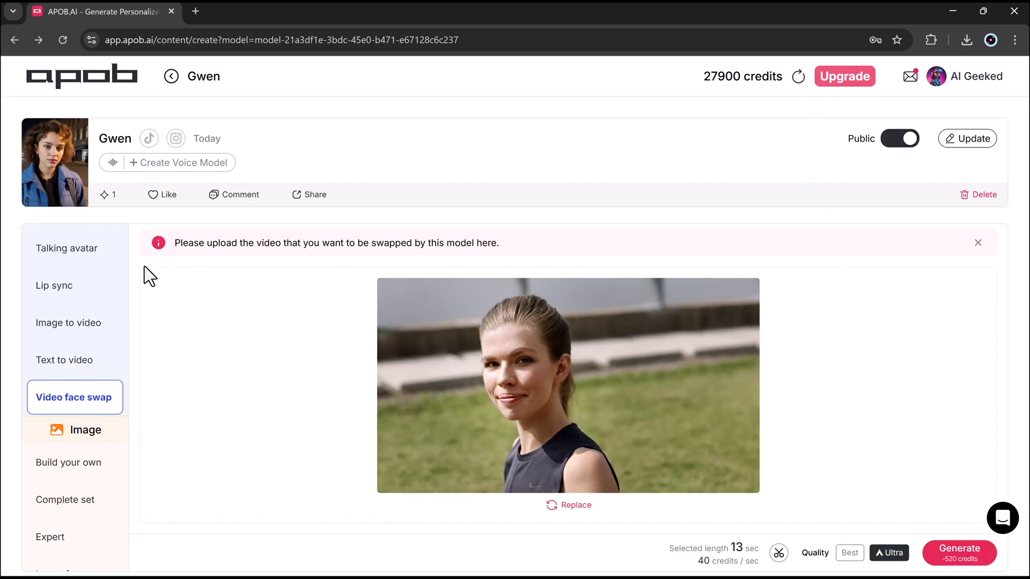
left_click(983, 195)
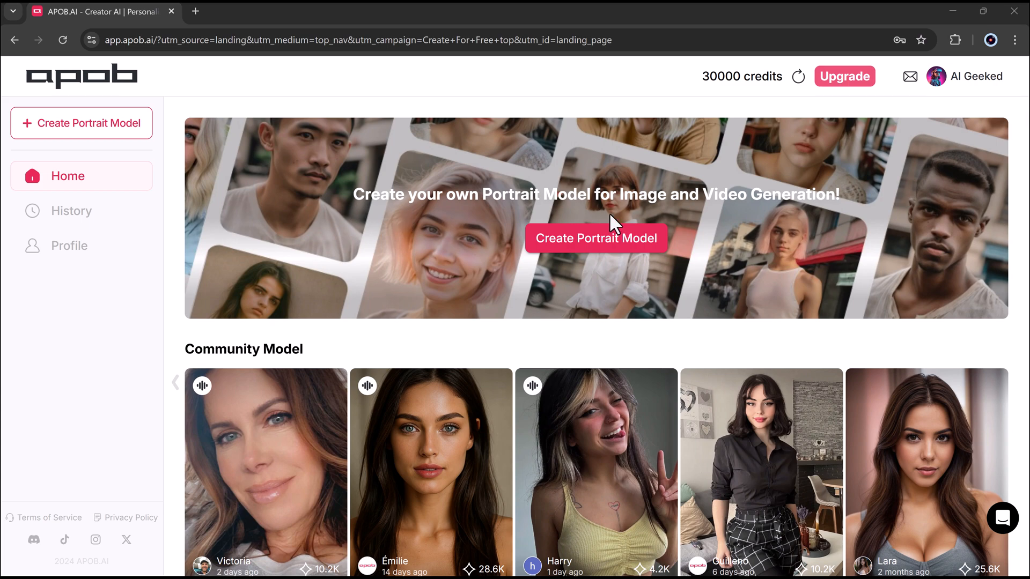
- Scroll through the home page's Community Model and Community Content feeds
scroll("down", 3)
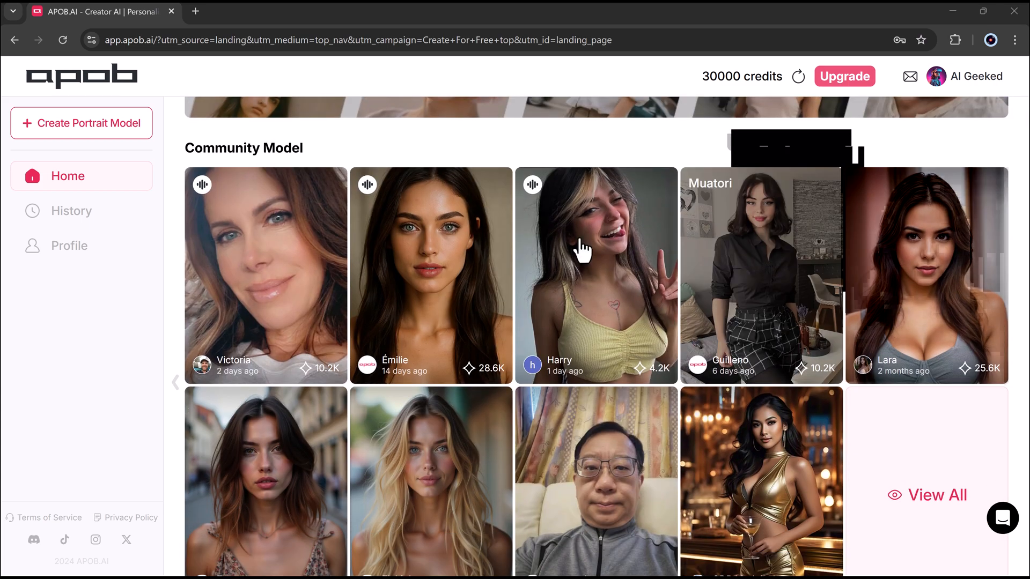
scroll("down", 3)
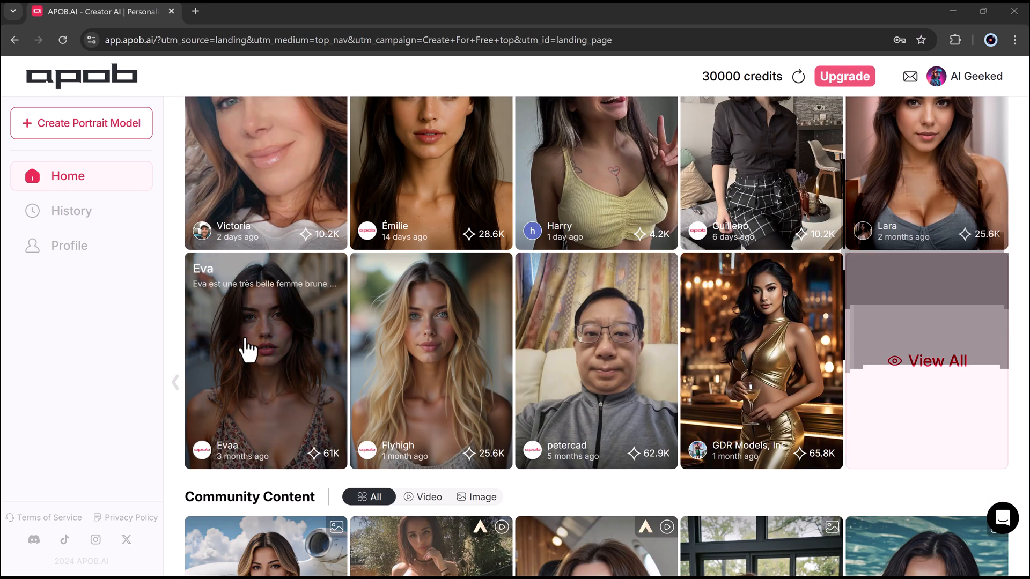
scroll("down", 3)
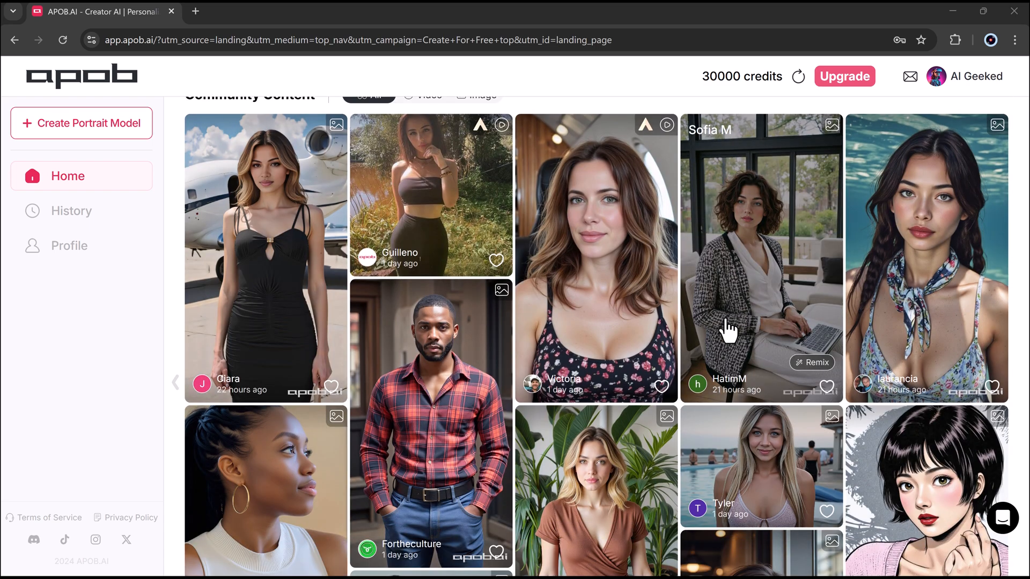
scroll("down", 3)
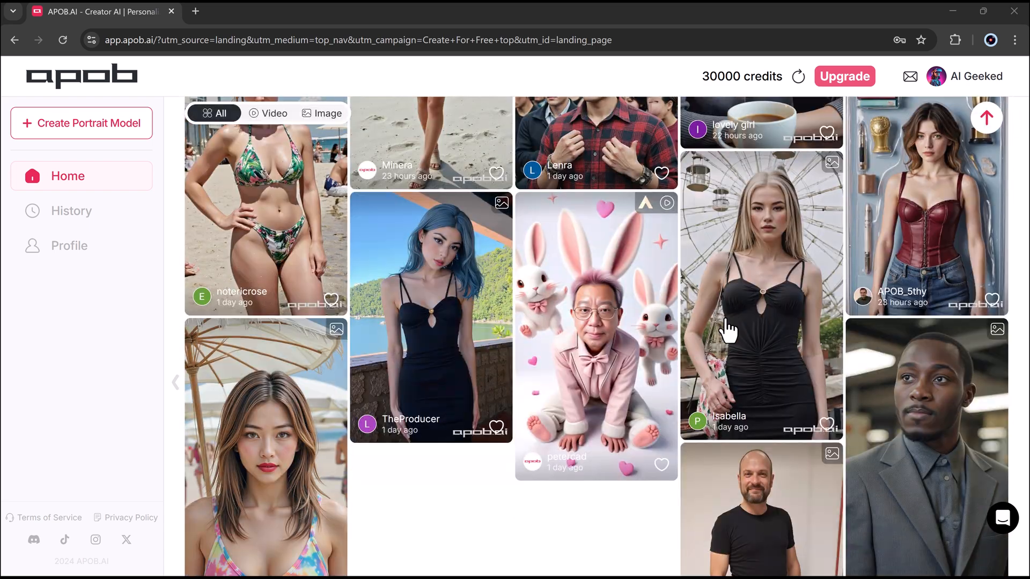
scroll("down", 3)
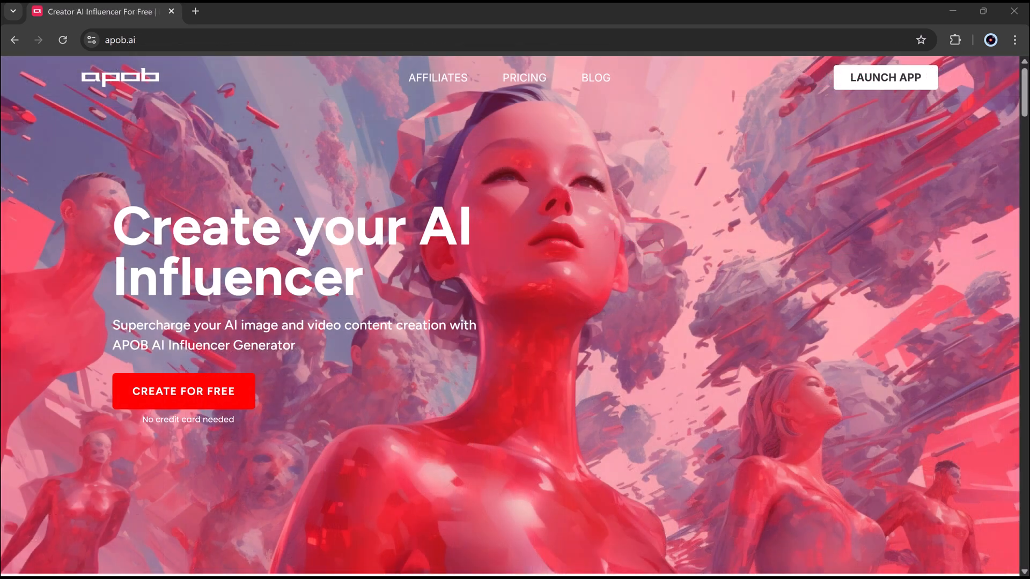
mouse_move(118, 170)
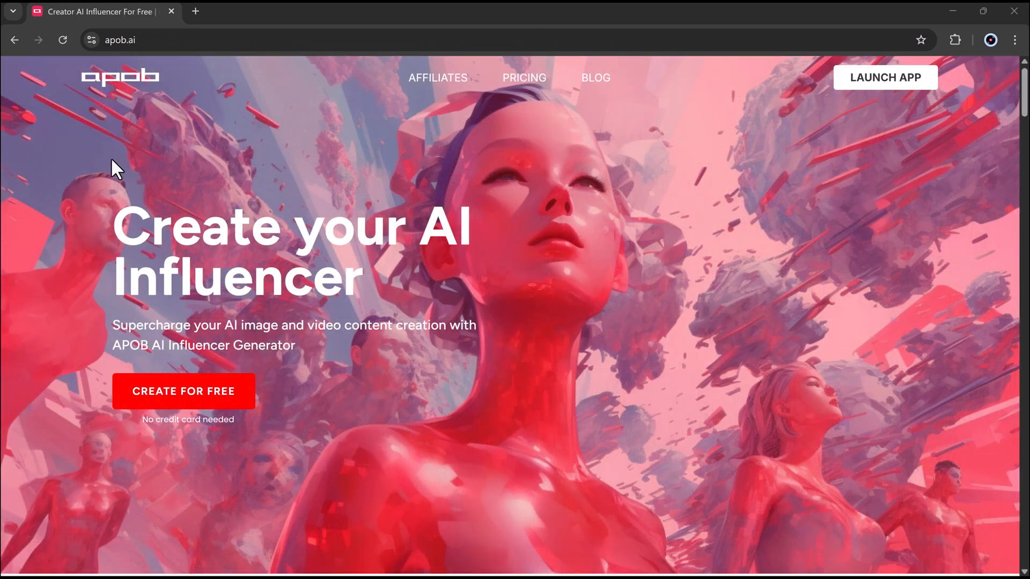
mouse_move(437, 188)
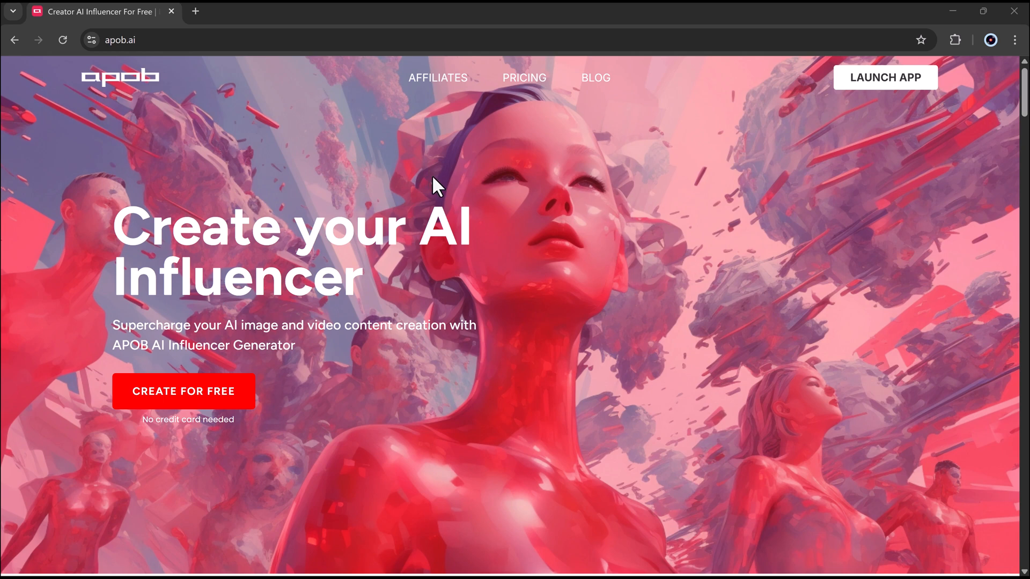
mouse_move(184, 392)
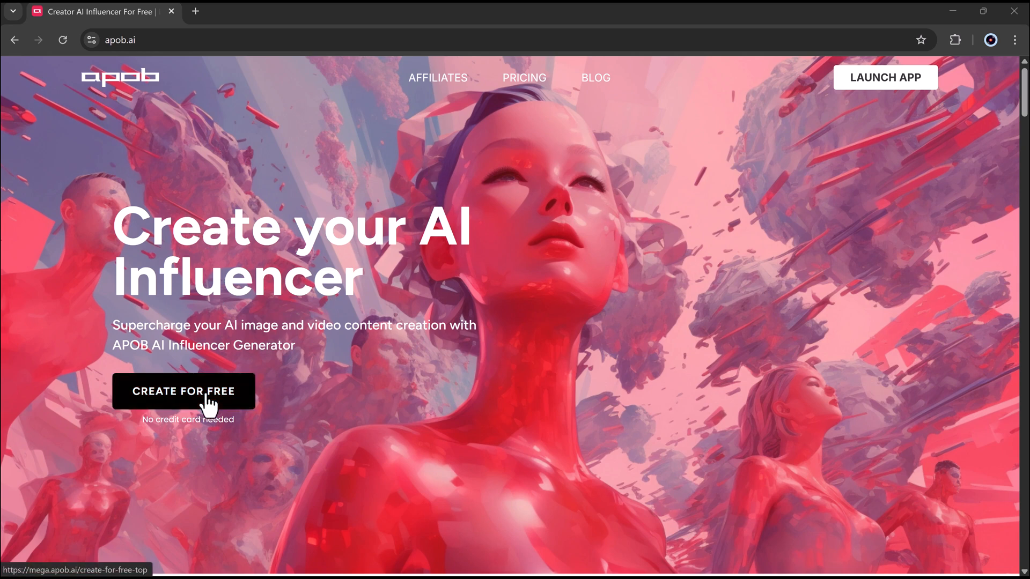
mouse_move(249, 410)
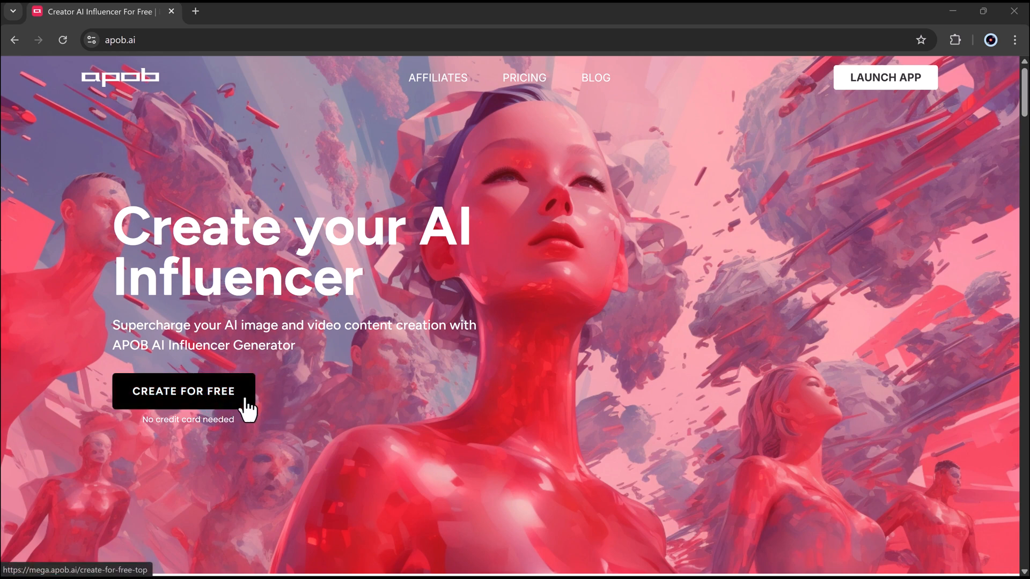
scroll("down", 3)
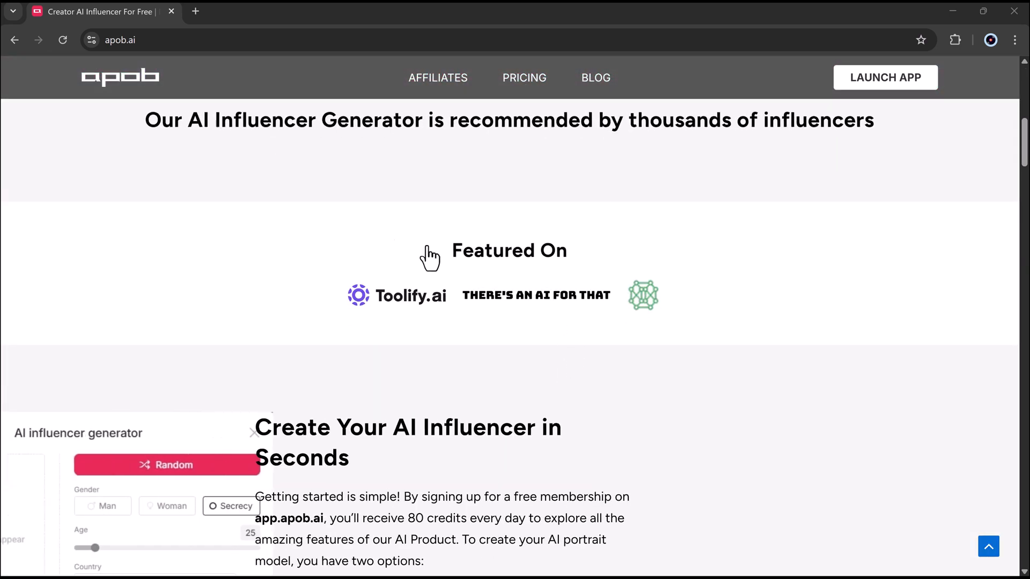